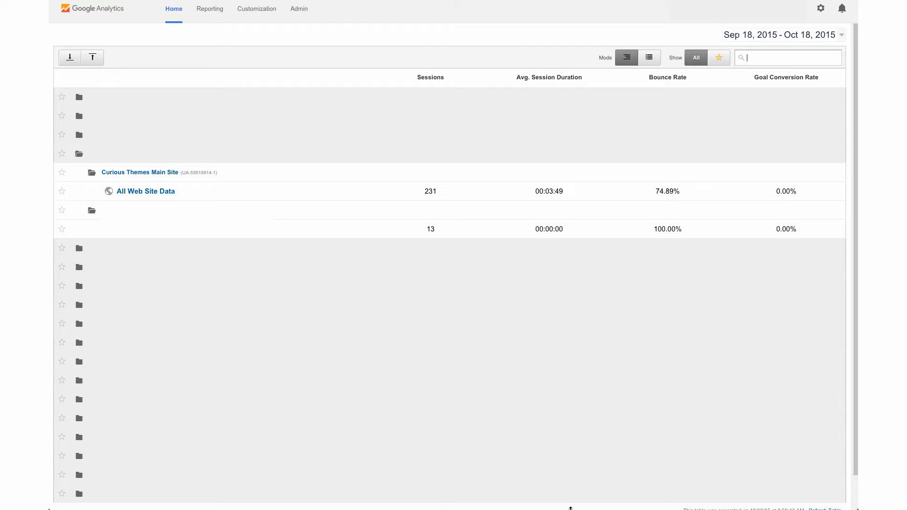
mouse_move(570, 499)
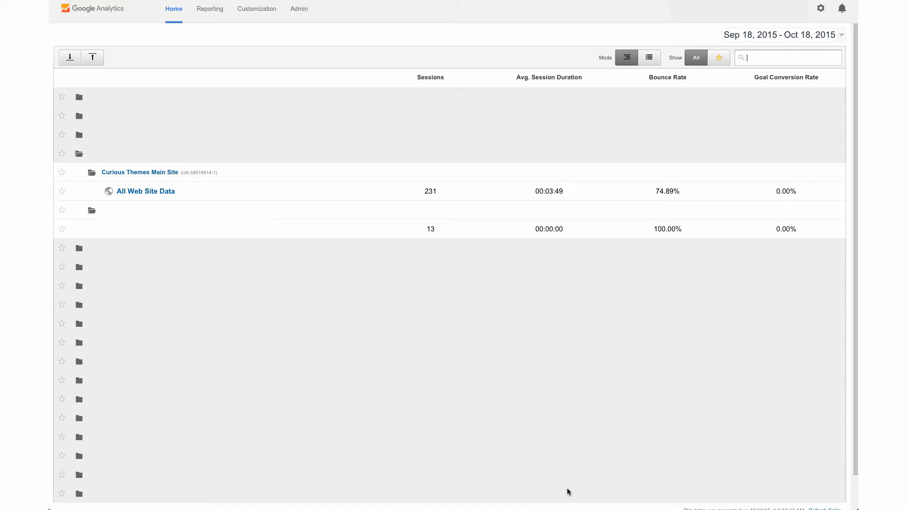
mouse_move(296, 125)
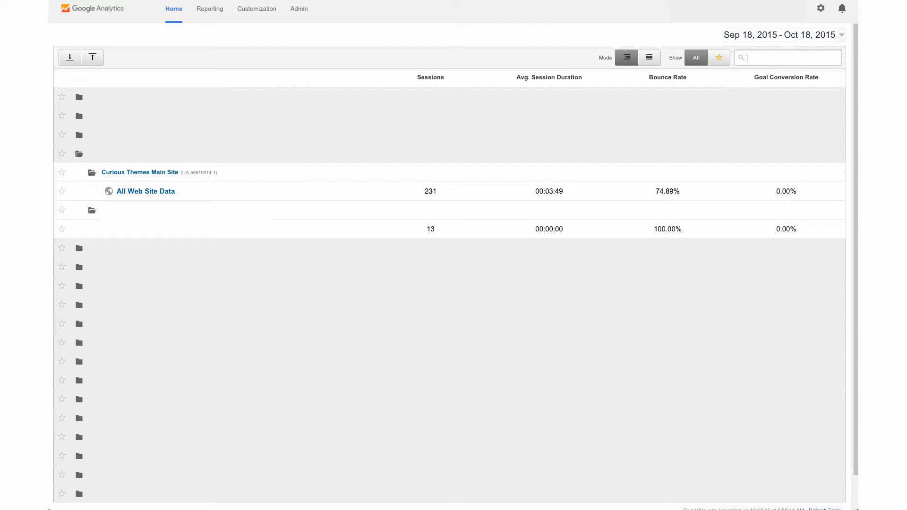
mouse_move(145, 192)
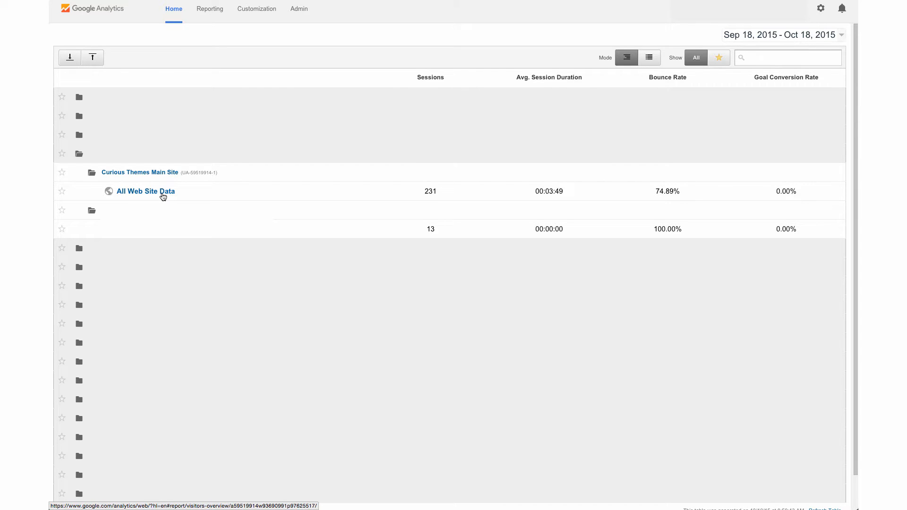
- Open the reports for the All Web Site Data view, landing on Audience Overview
left_click(146, 191)
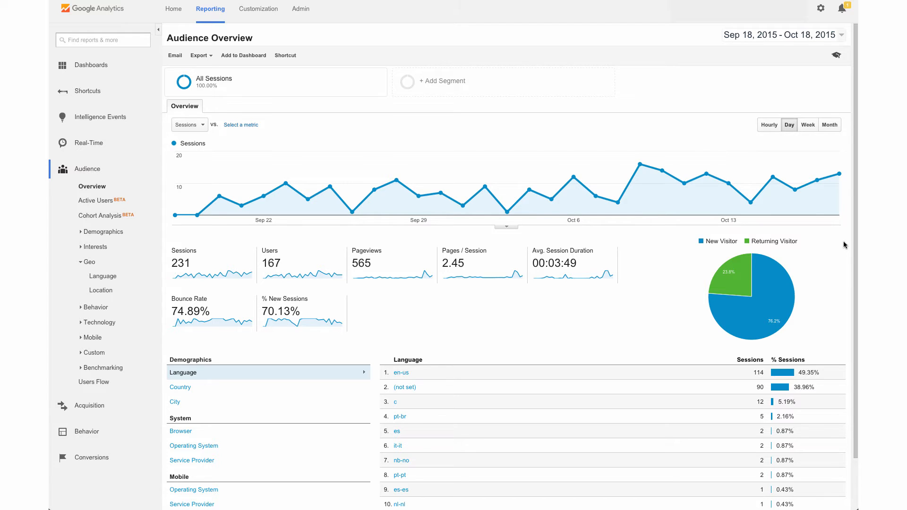
mouse_move(704, 172)
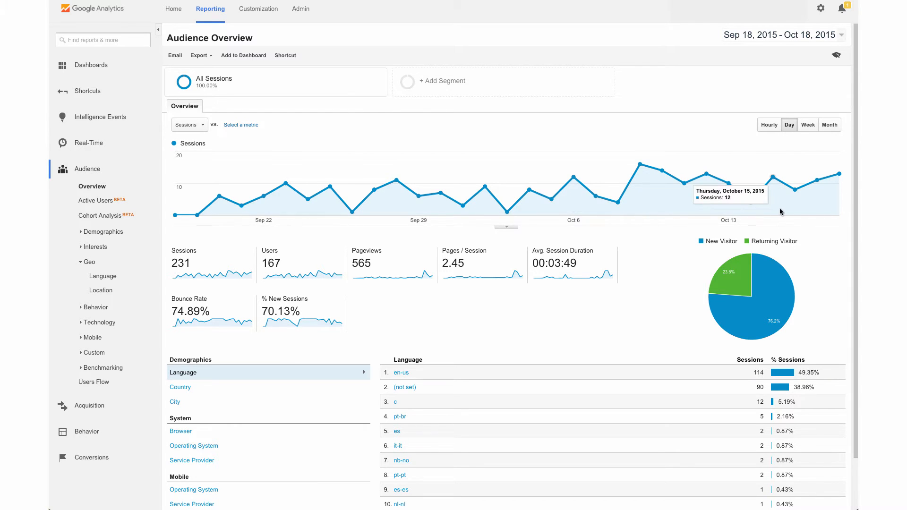
mouse_move(622, 246)
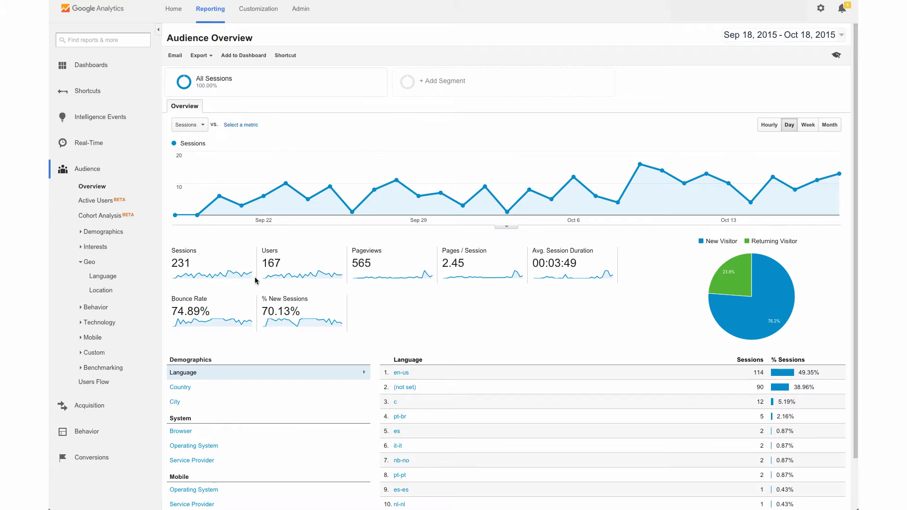
mouse_move(463, 286)
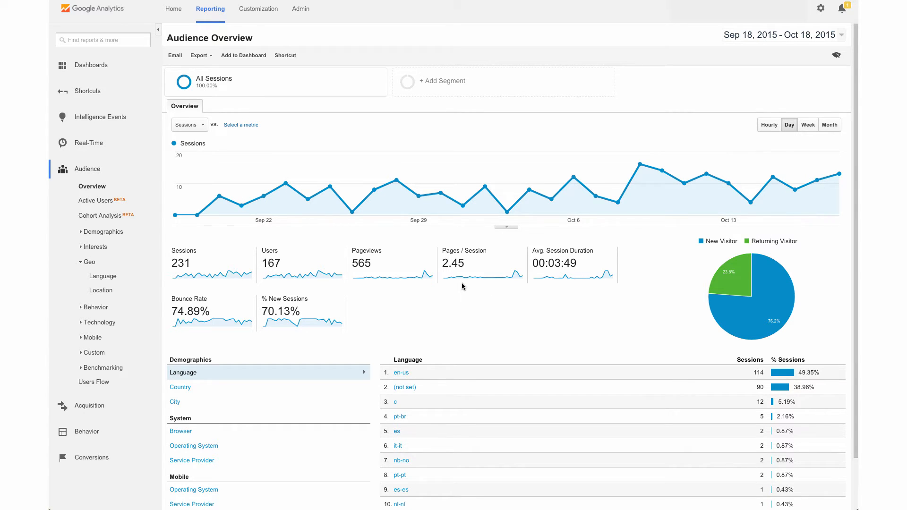
mouse_move(537, 298)
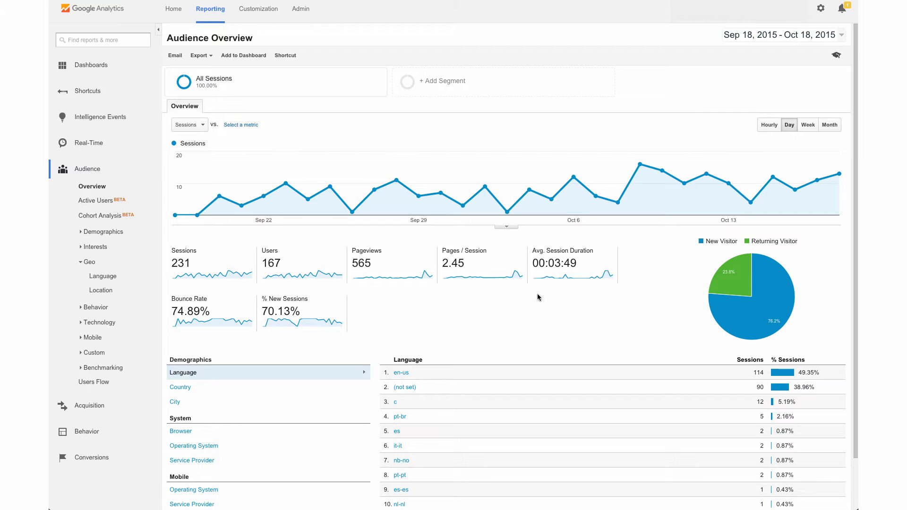
mouse_move(582, 286)
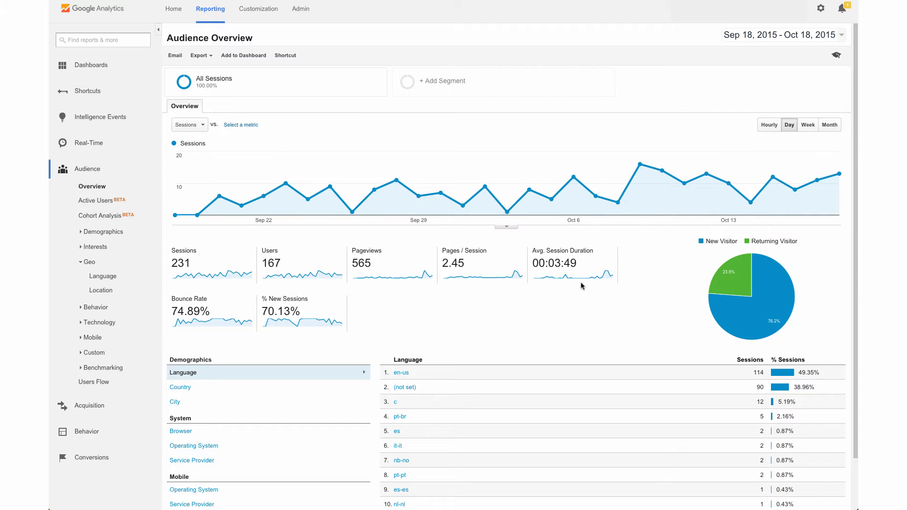
mouse_move(216, 341)
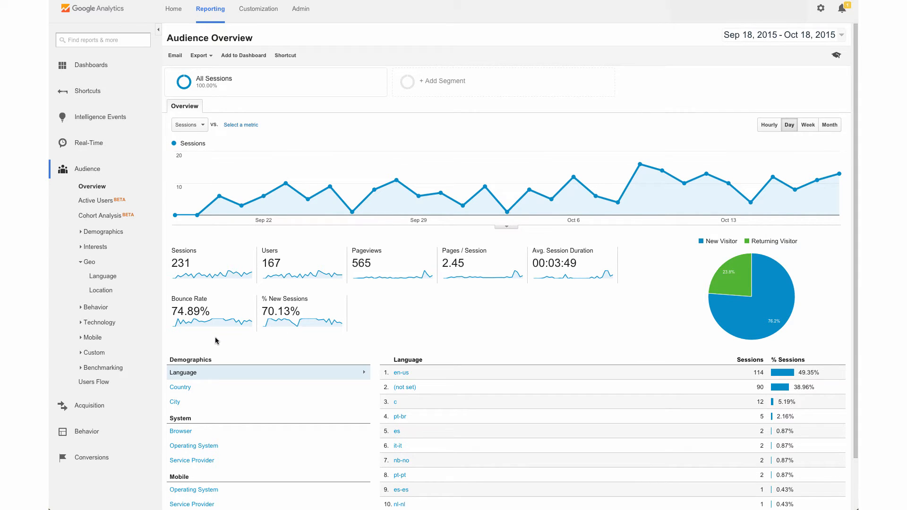
mouse_move(702, 303)
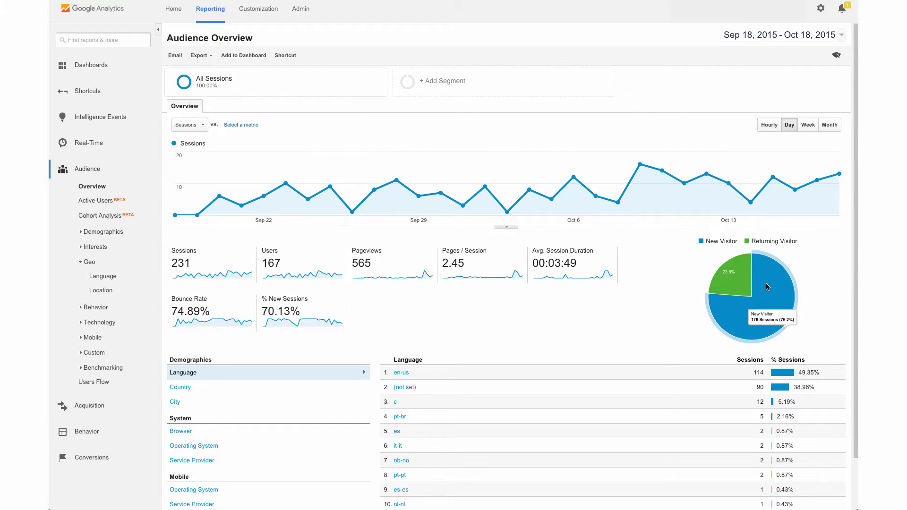
mouse_move(730, 273)
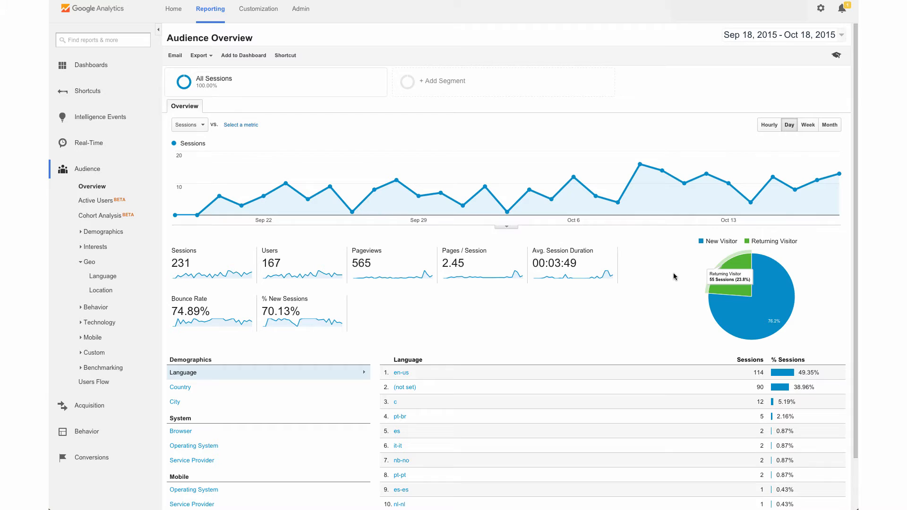
mouse_move(789, 86)
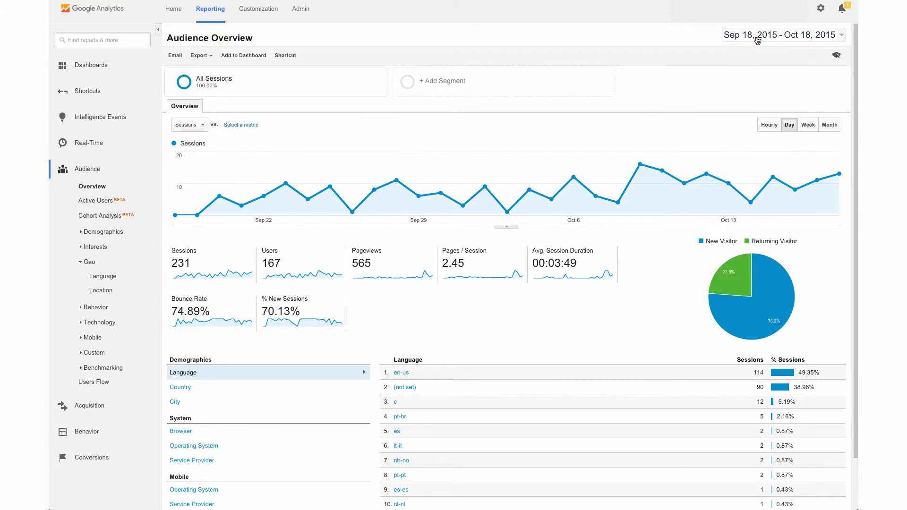
left_click(783, 35)
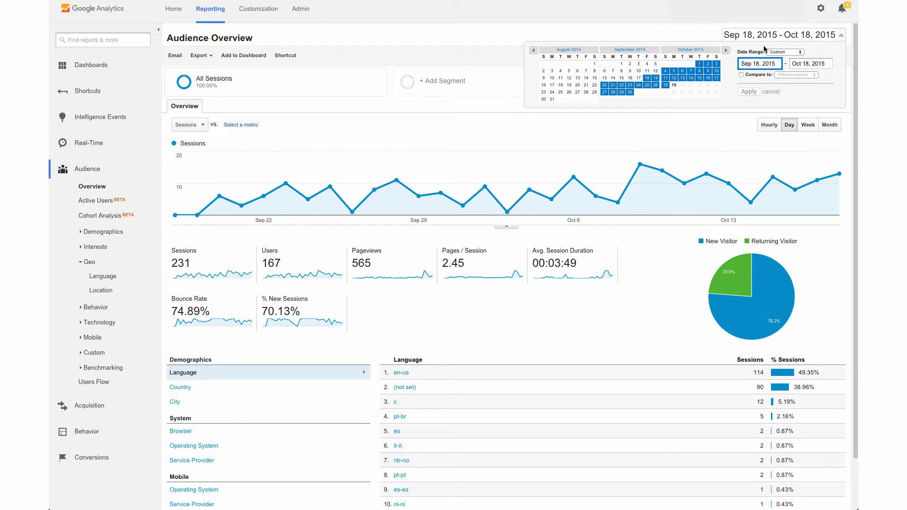
mouse_move(666, 40)
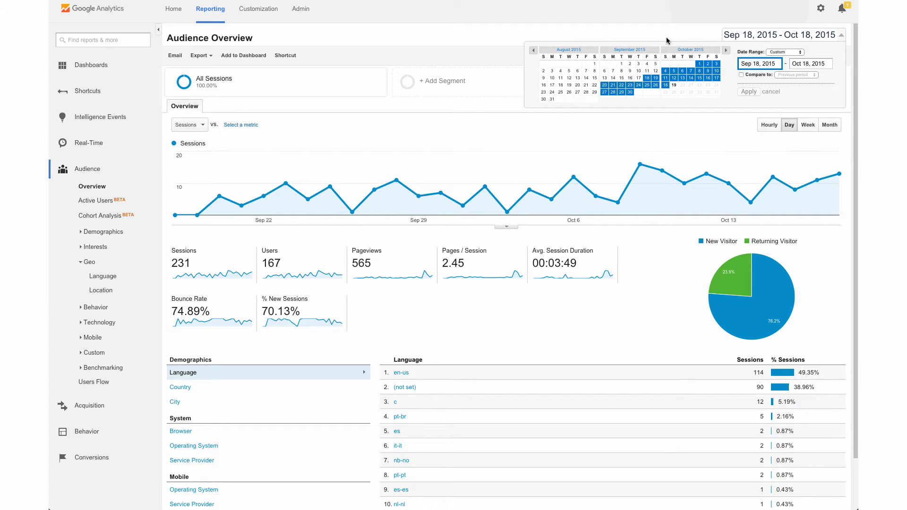
mouse_move(676, 30)
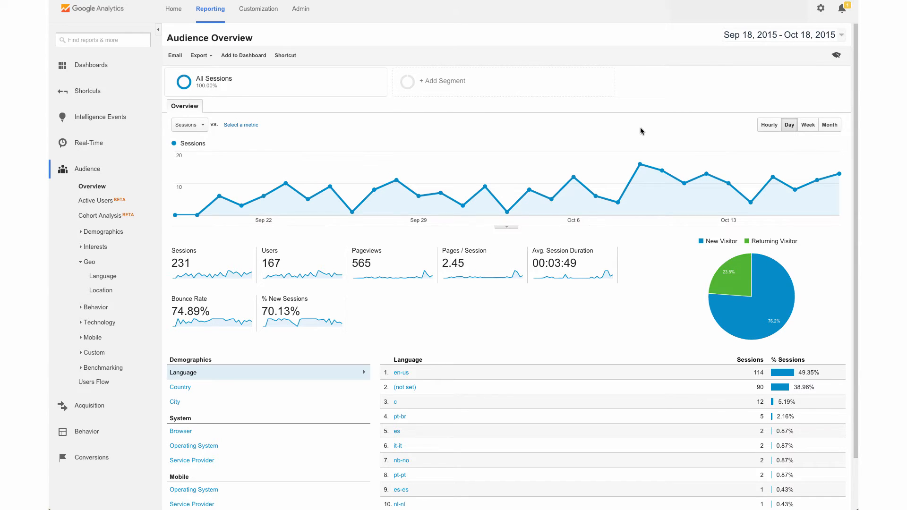
mouse_move(642, 166)
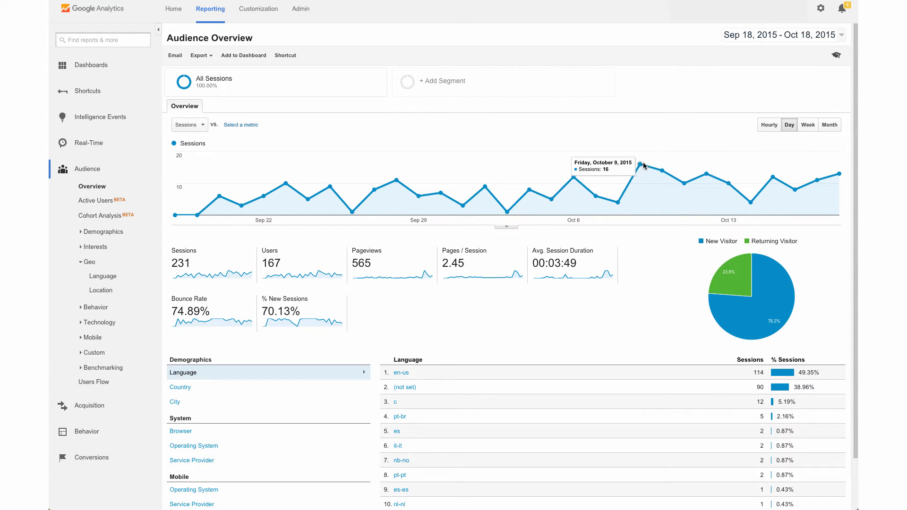
mouse_move(673, 126)
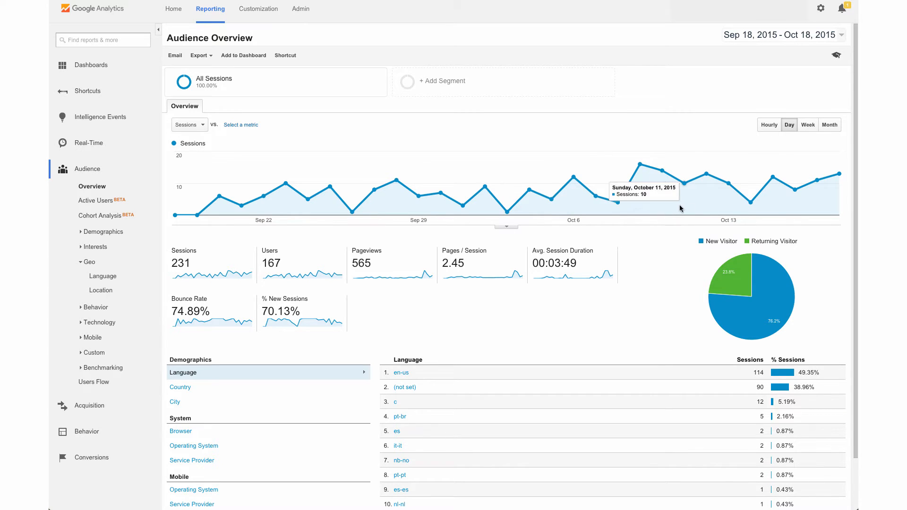
mouse_move(782, 233)
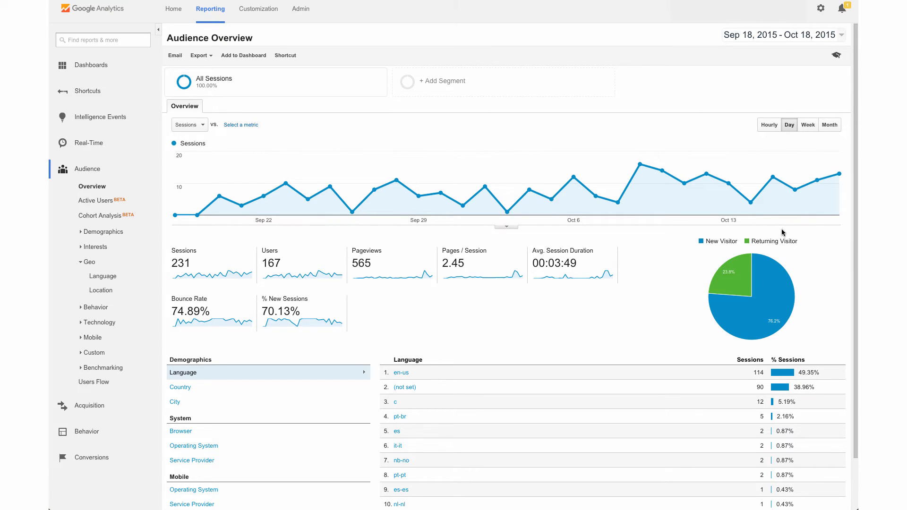
mouse_move(779, 232)
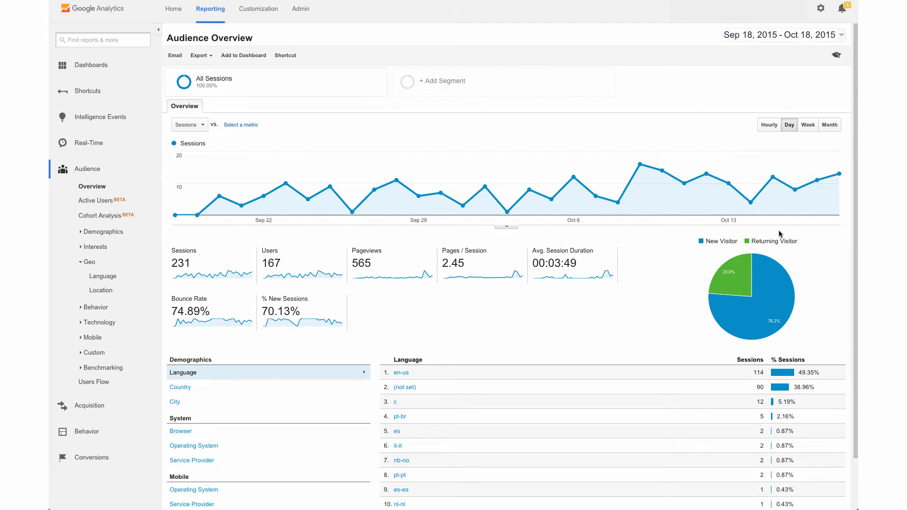
mouse_move(646, 303)
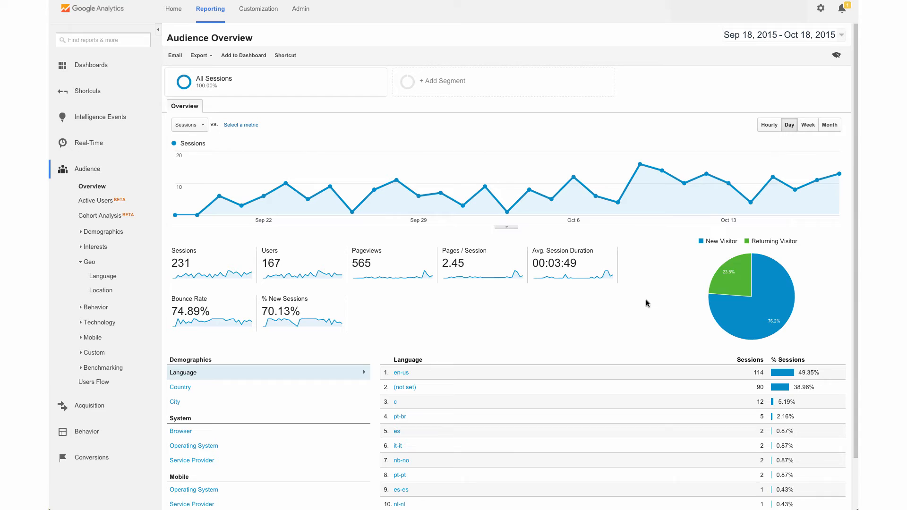
- Switch the demographics table to Country, listing sessions led by the United States
scroll("down", 3)
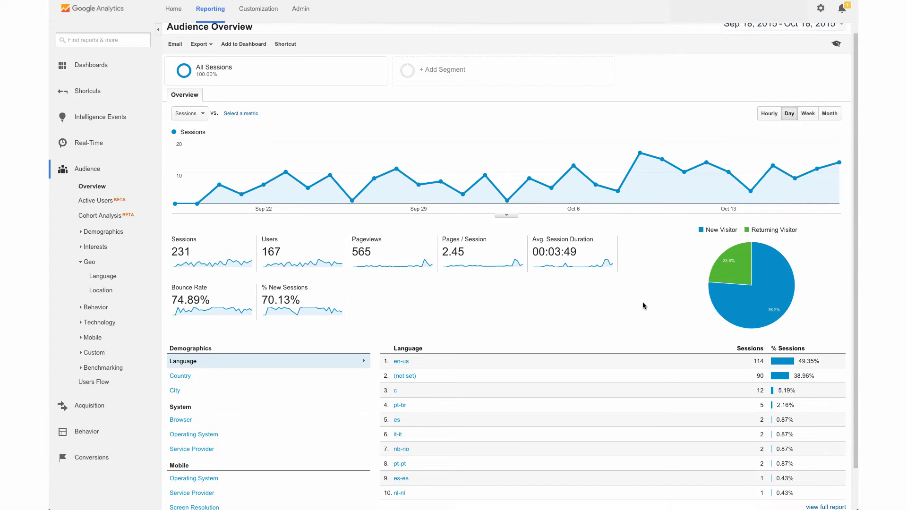
scroll("down", 3)
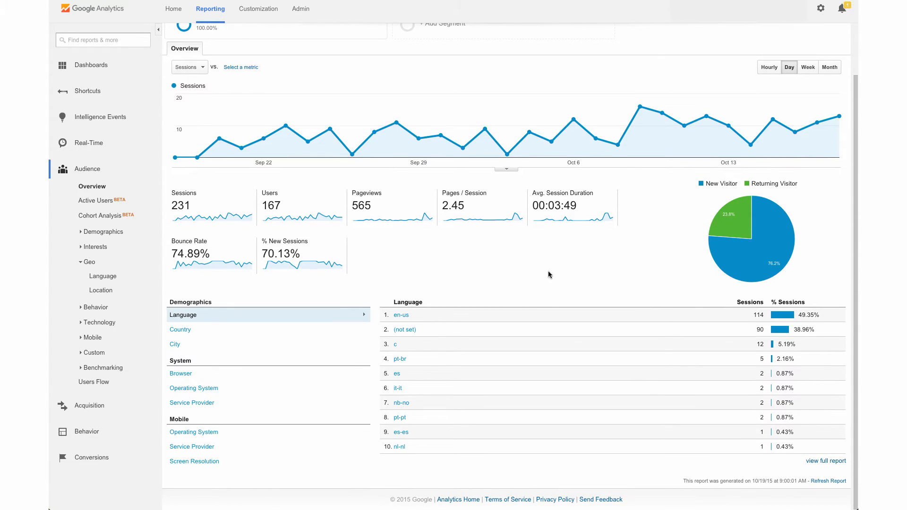
mouse_move(425, 303)
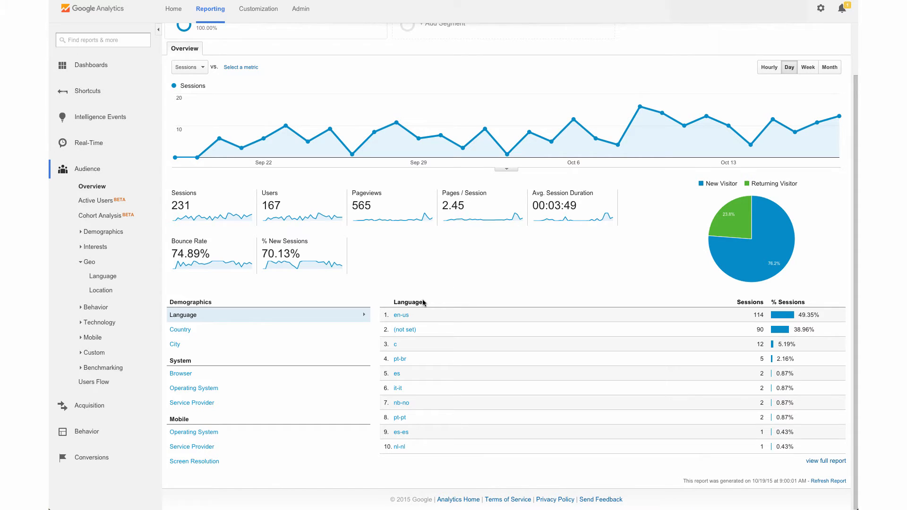
mouse_move(421, 285)
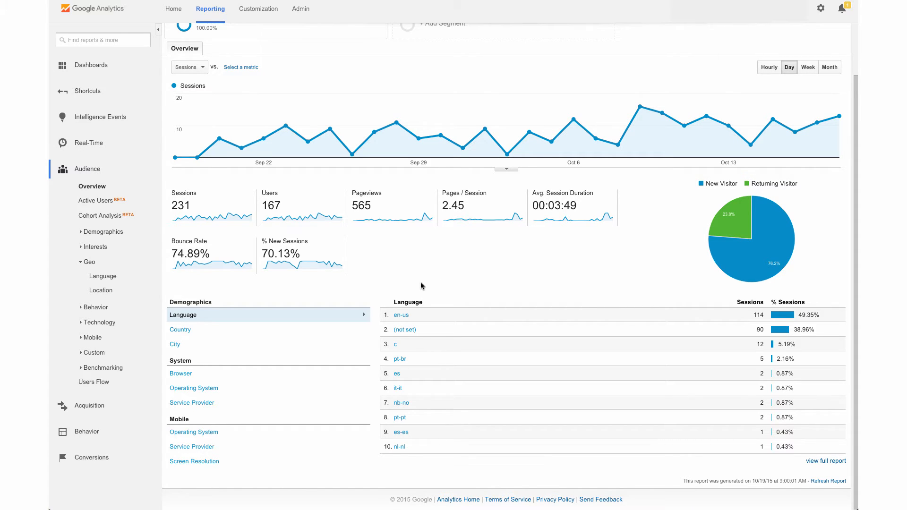
mouse_move(415, 290)
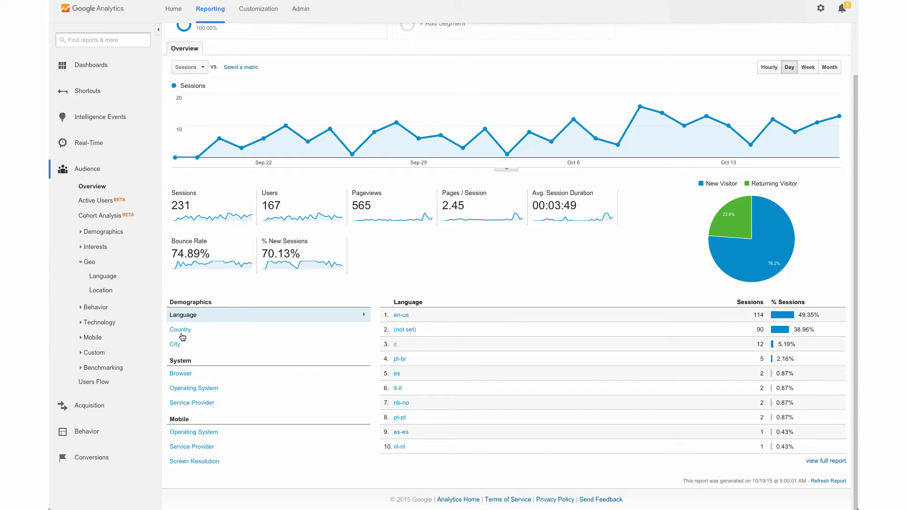
left_click(179, 330)
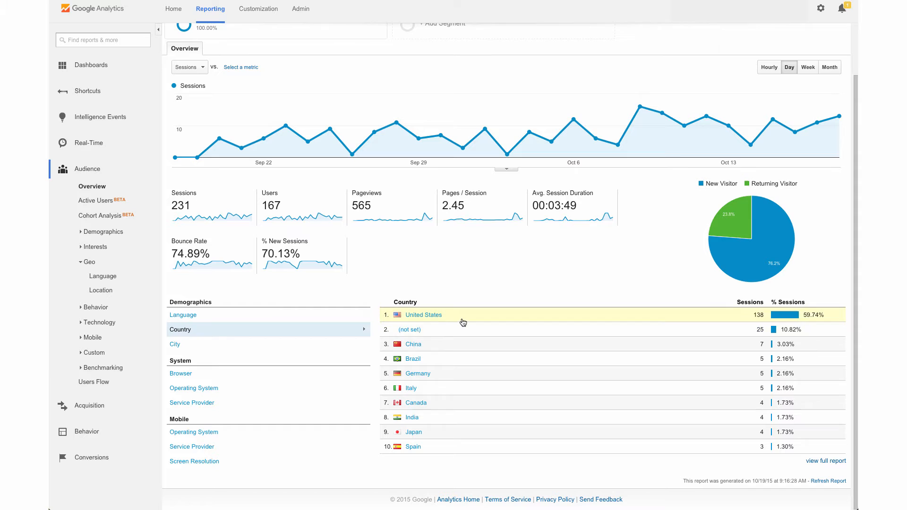
mouse_move(437, 319)
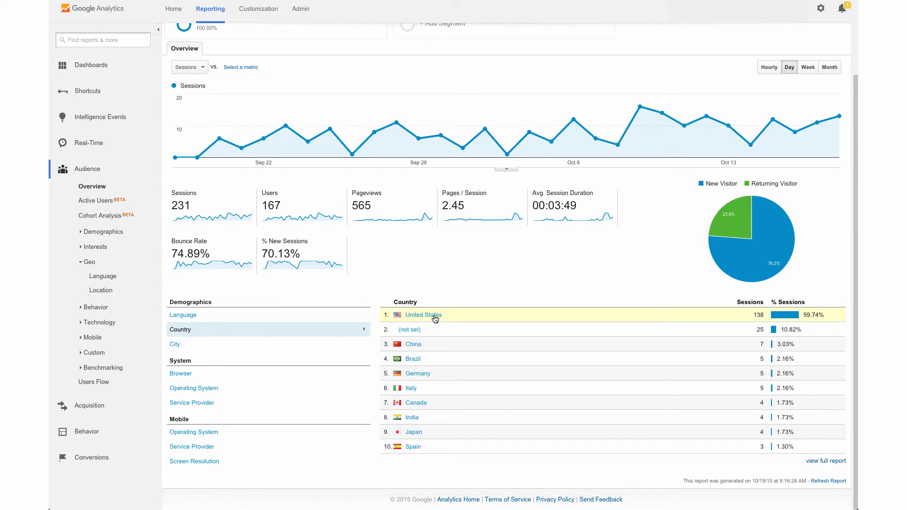
- Drill into United States sessions to see the Location report by region
left_click(423, 315)
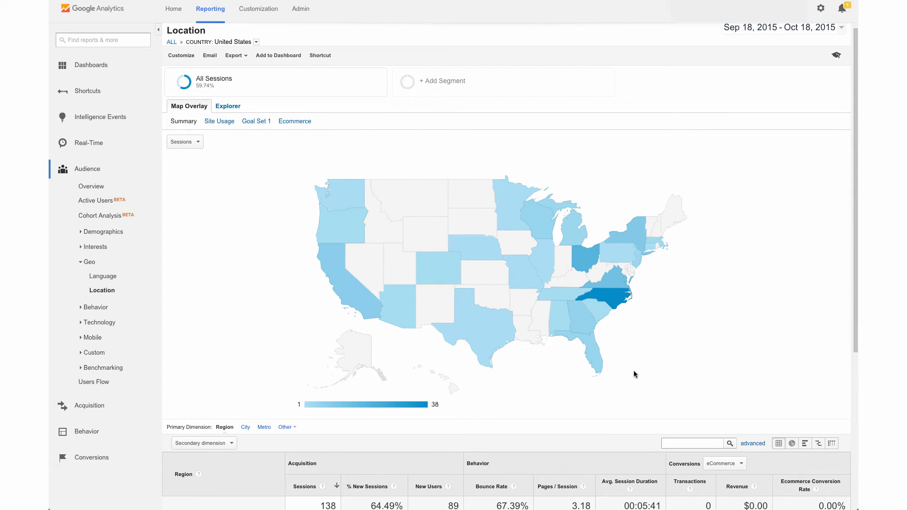
scroll("down", 3)
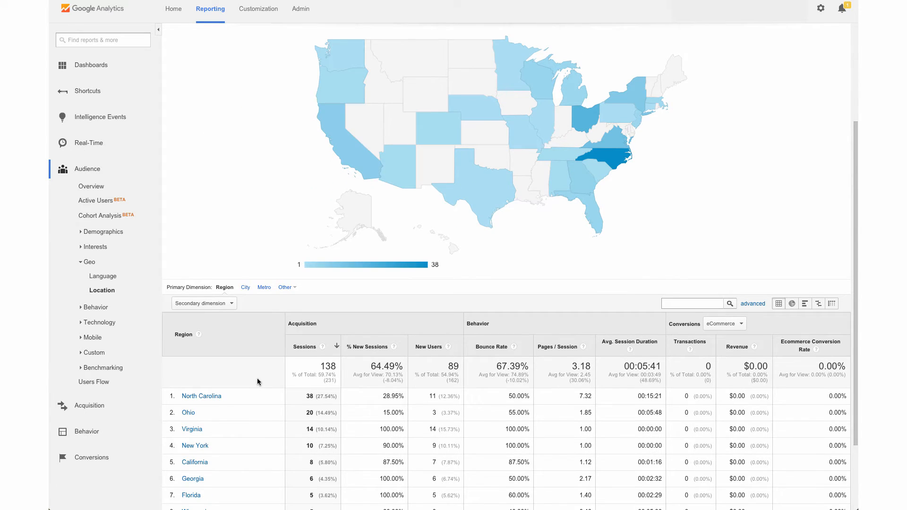
scroll("down", 3)
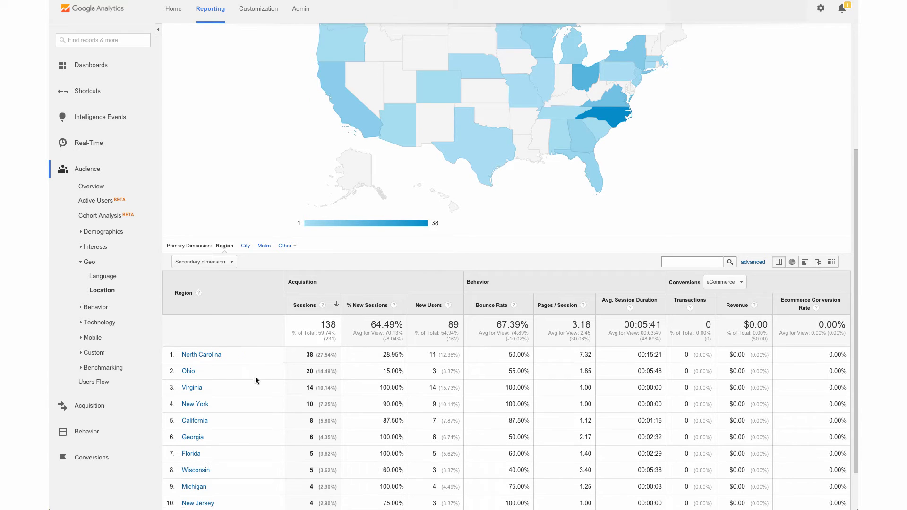
scroll("down", 3)
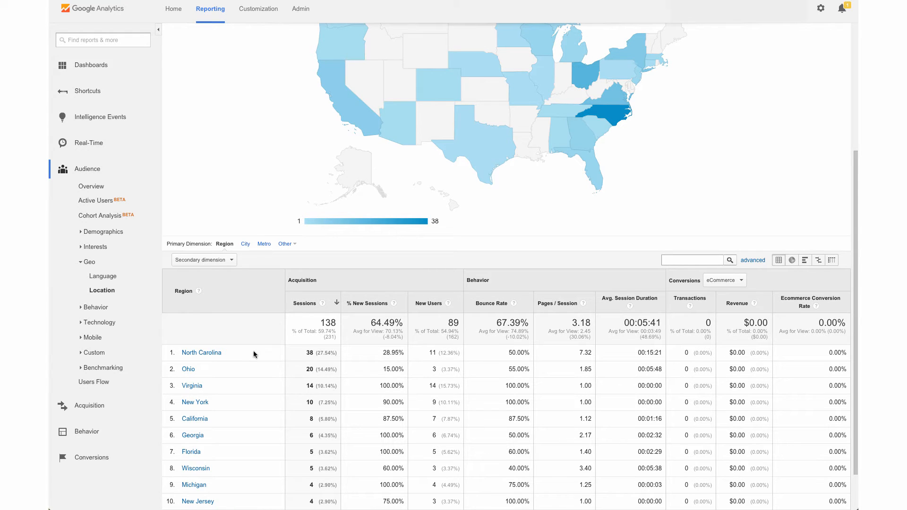
mouse_move(305, 399)
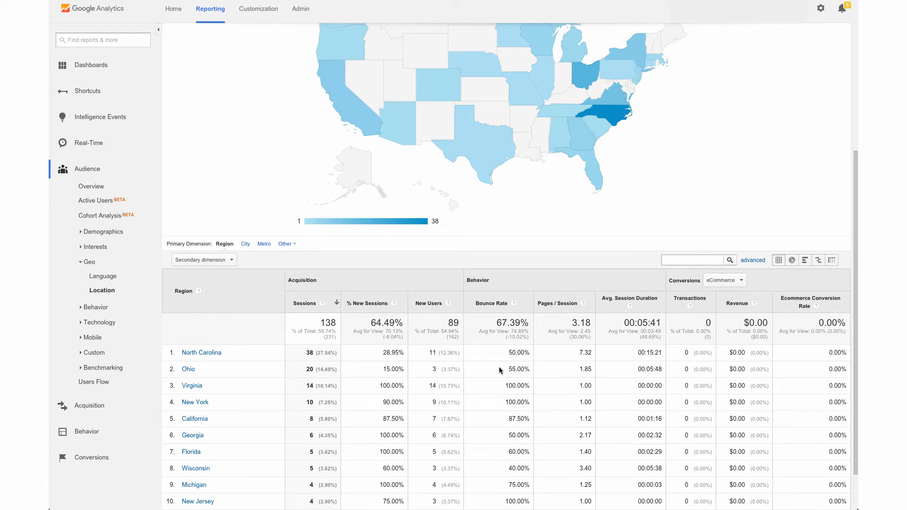
mouse_move(509, 393)
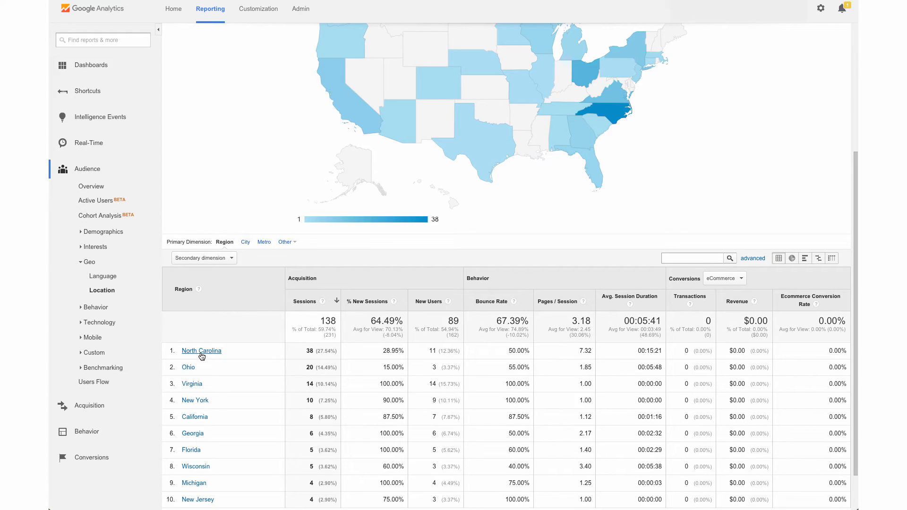
- Drill into North Carolina to list its sessions by city
left_click(201, 350)
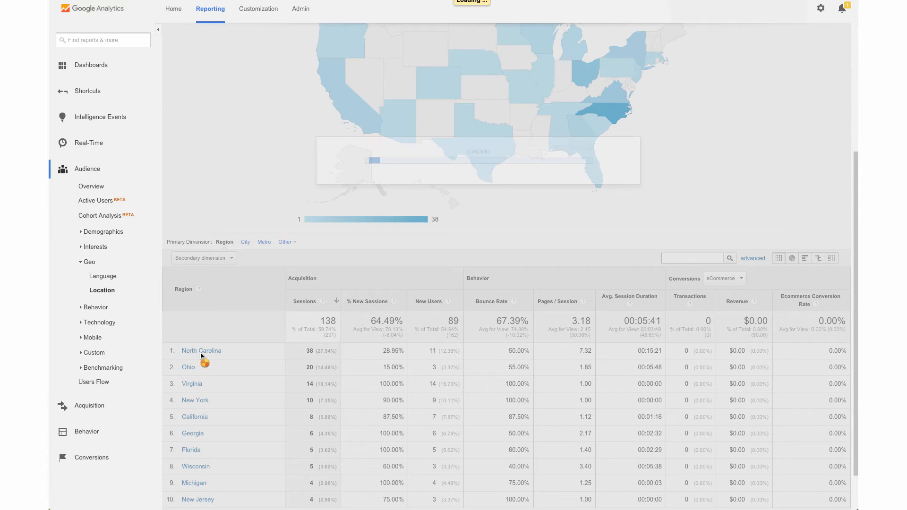
left_click(201, 352)
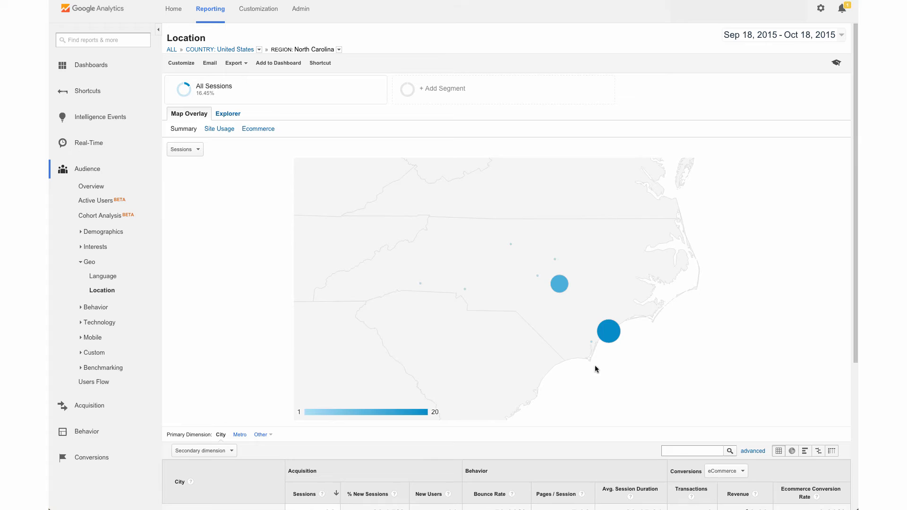
scroll("down", 3)
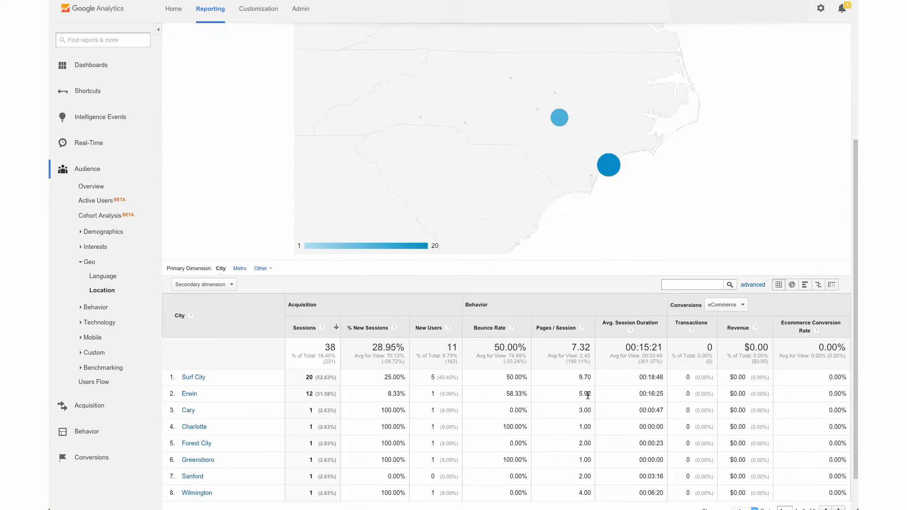
scroll("down", 3)
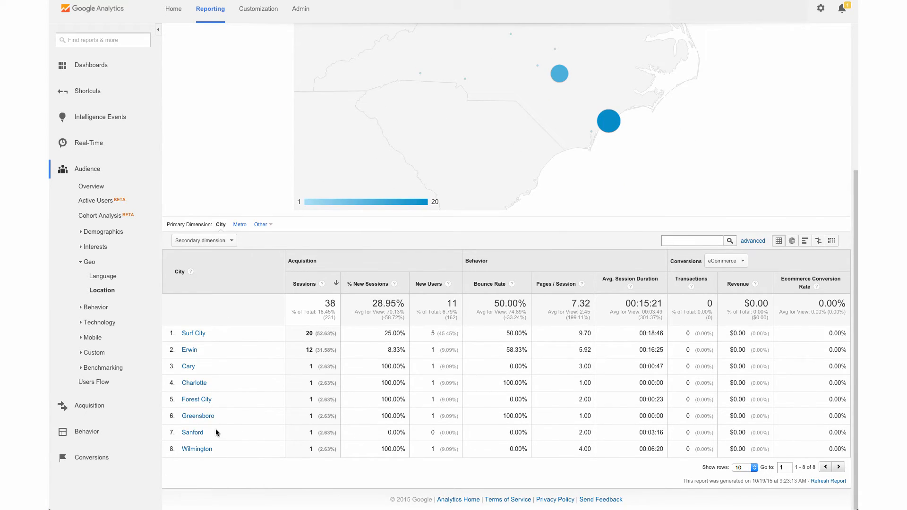
mouse_move(224, 387)
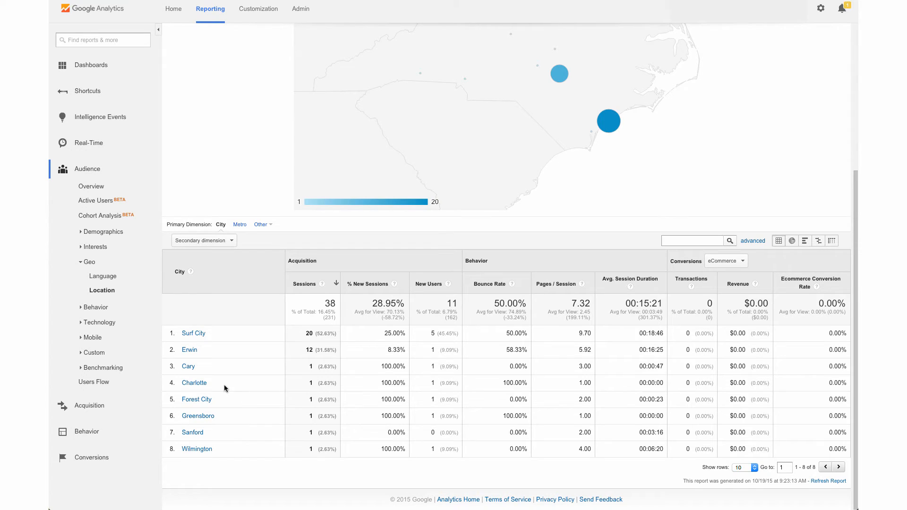
mouse_move(236, 387)
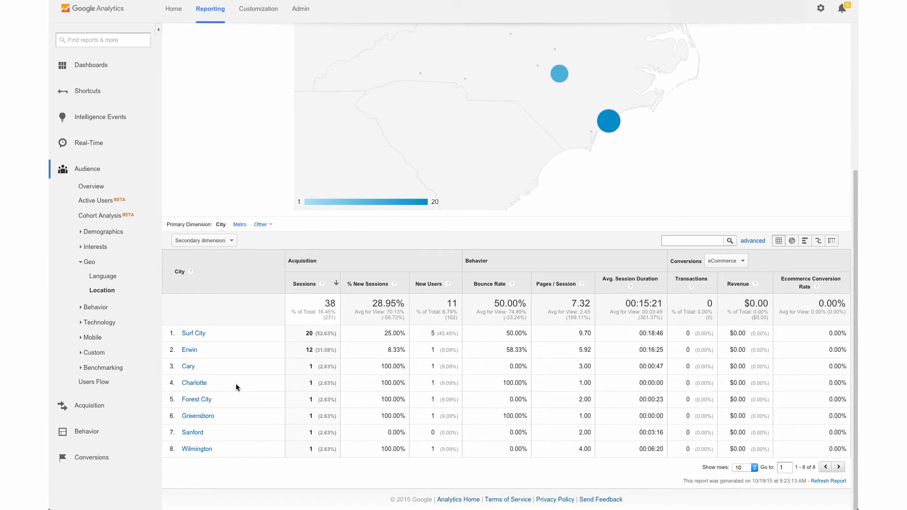
mouse_move(197, 399)
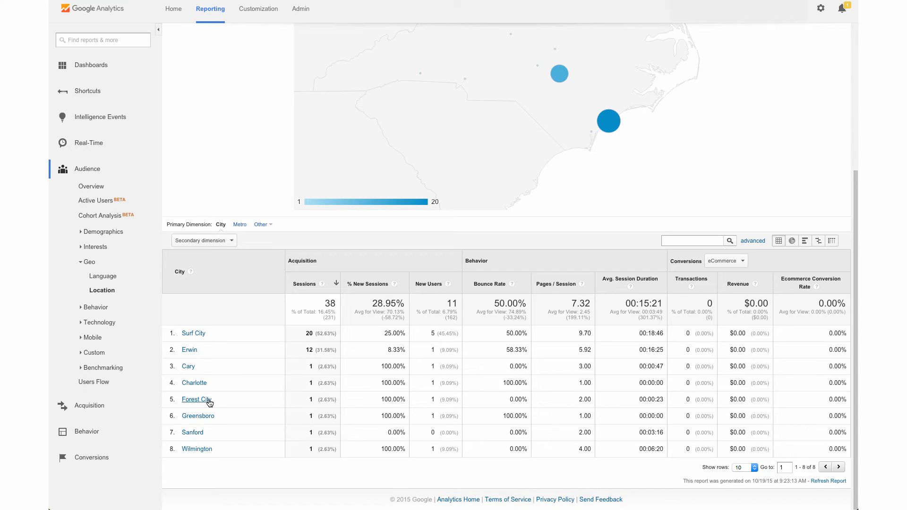
mouse_move(90, 406)
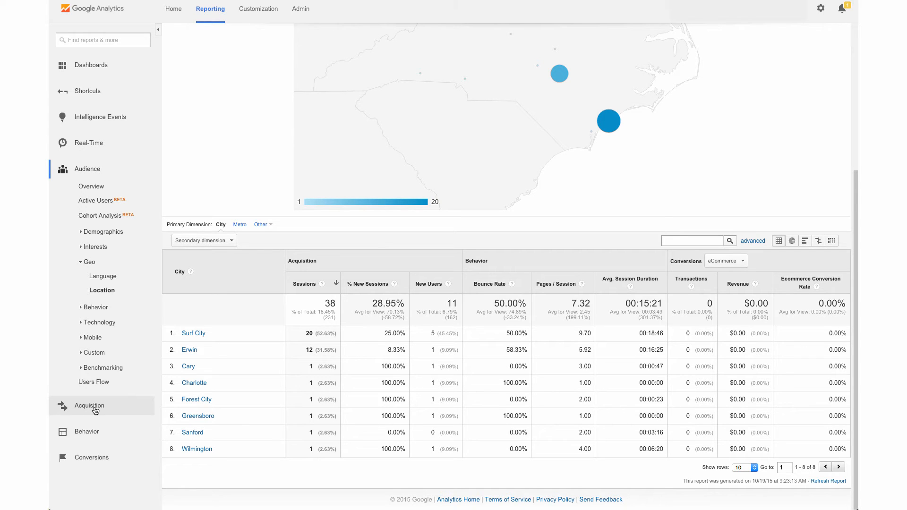
- Move to the Acquisition Overview report
left_click(89, 406)
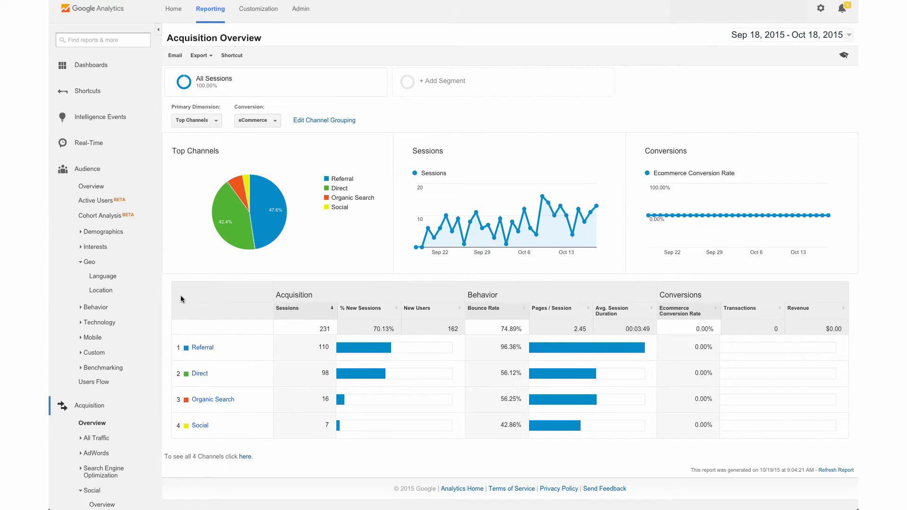
mouse_move(193, 296)
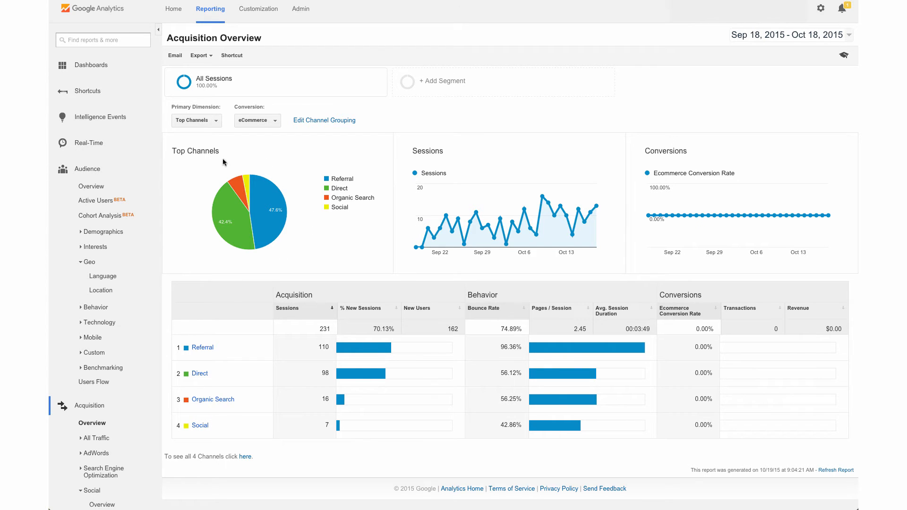
mouse_move(274, 263)
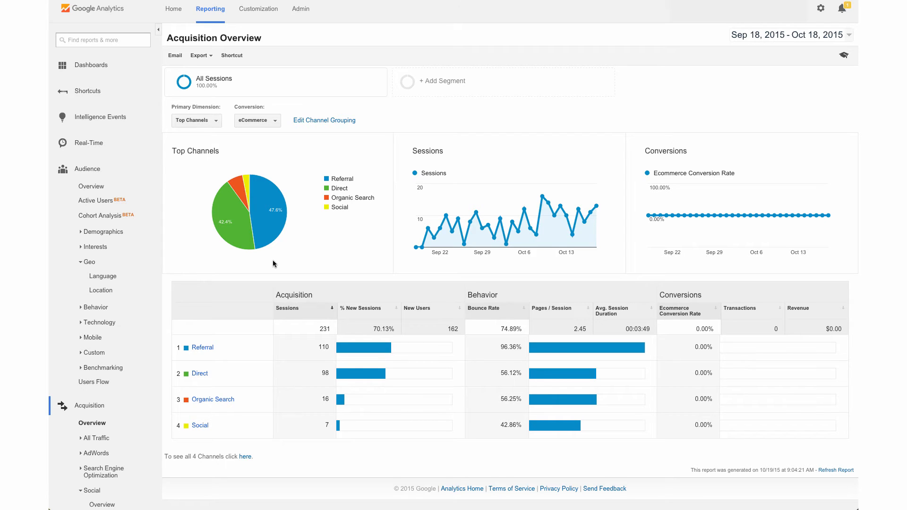
mouse_move(233, 335)
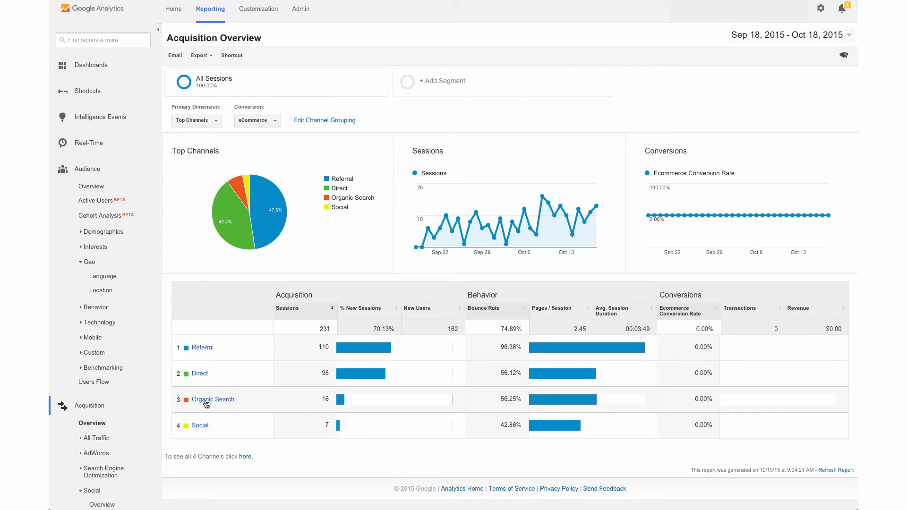
mouse_move(209, 363)
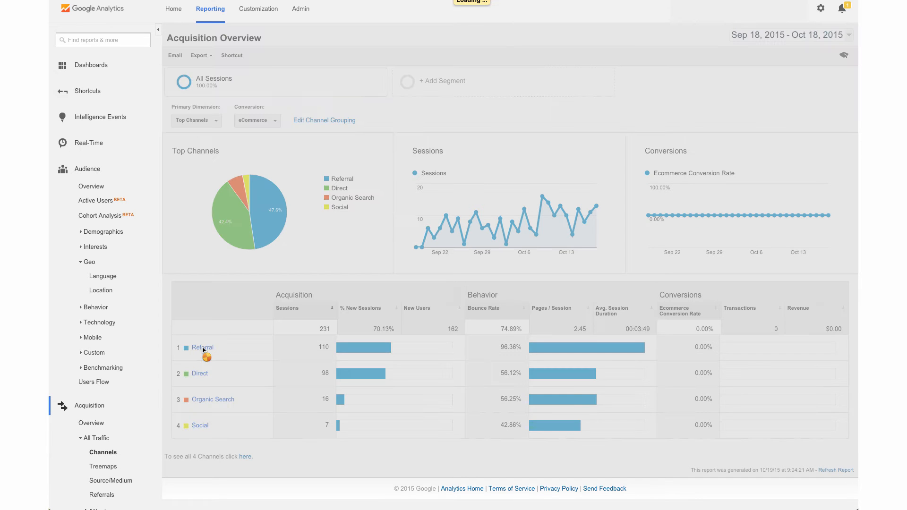
- Drill into the Referral channel to list the individual referring sites
left_click(202, 347)
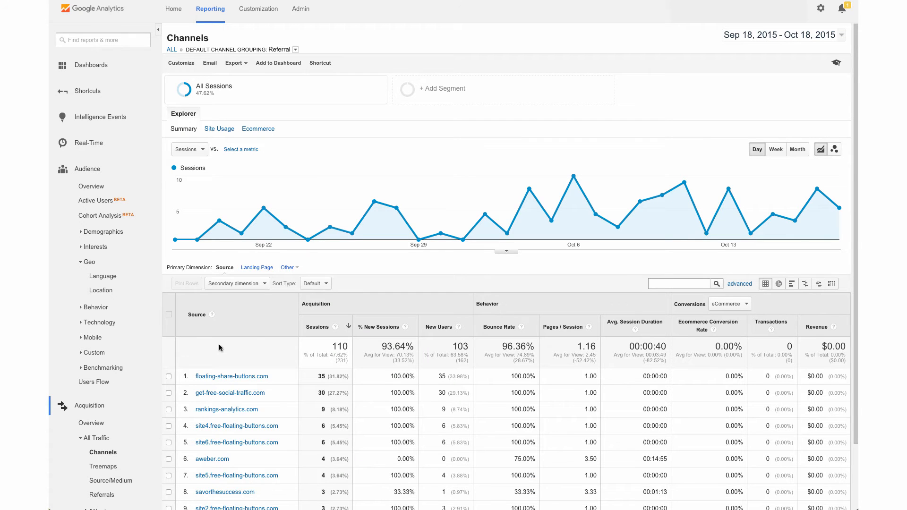
scroll("down", 3)
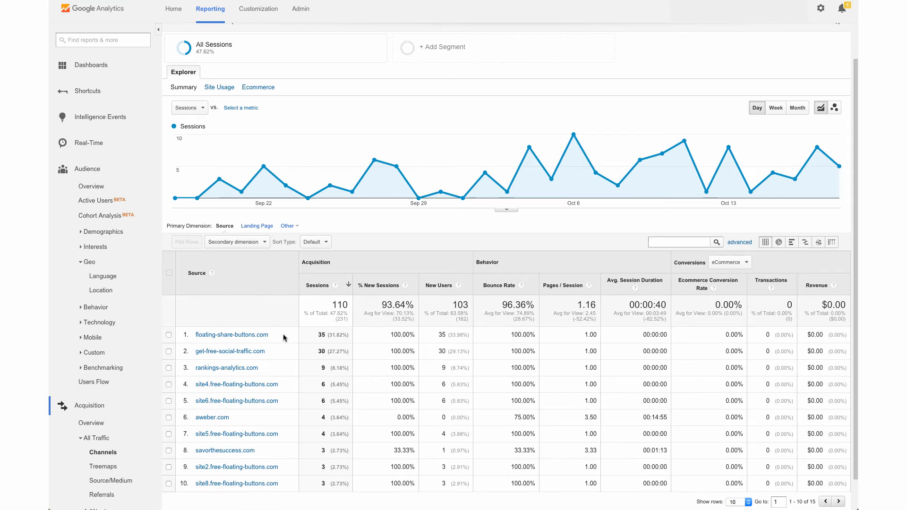
mouse_move(291, 434)
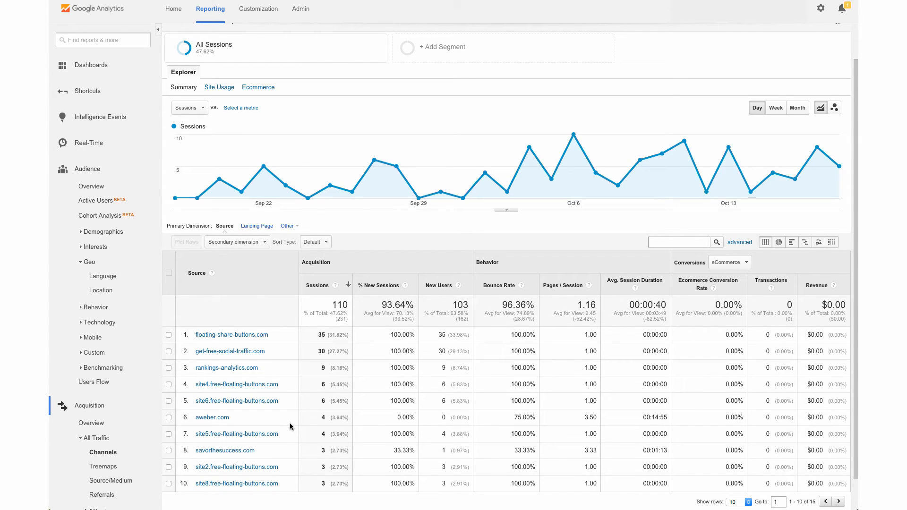
mouse_move(274, 338)
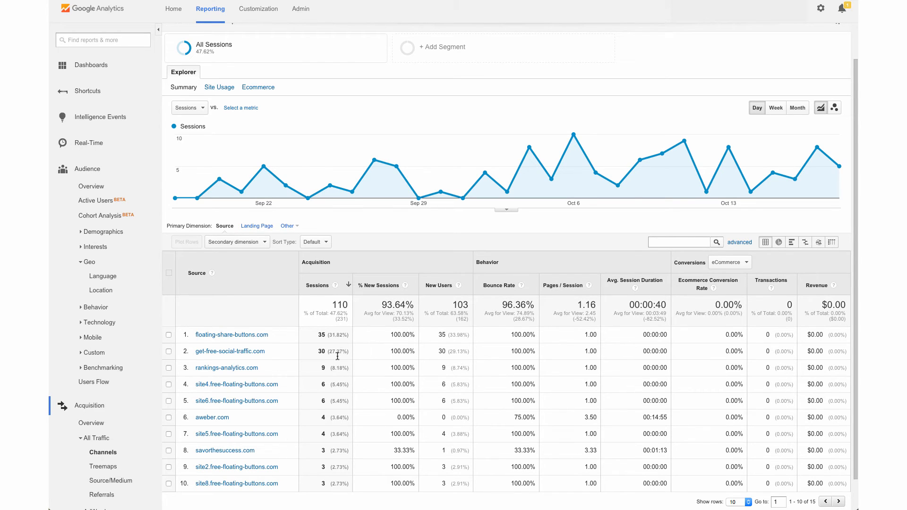
mouse_move(625, 401)
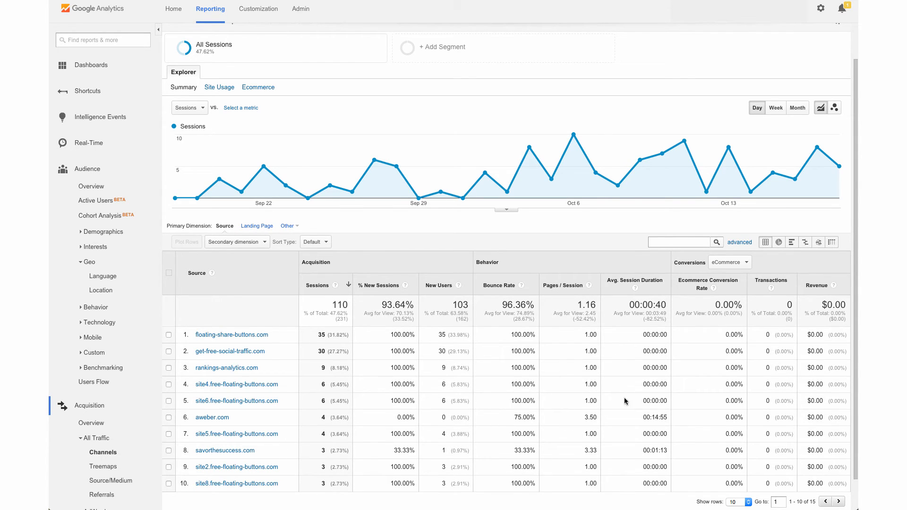
mouse_move(487, 174)
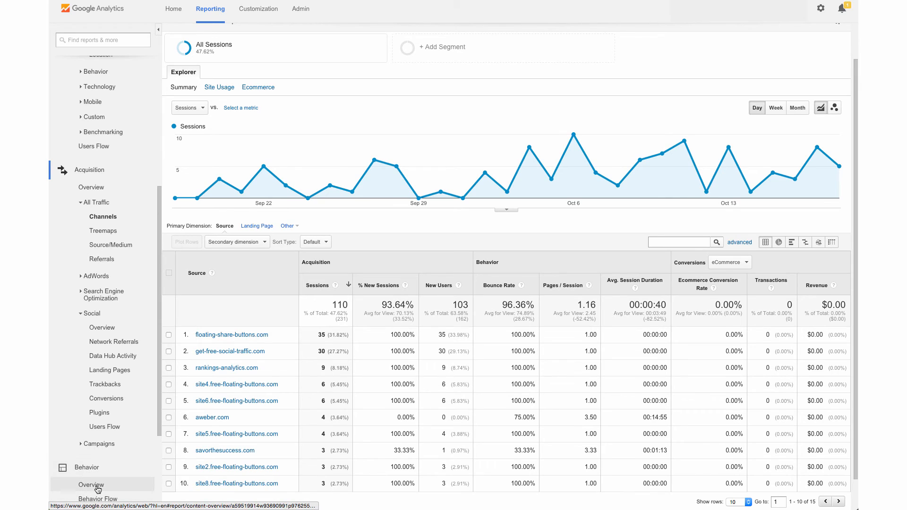
left_click(92, 485)
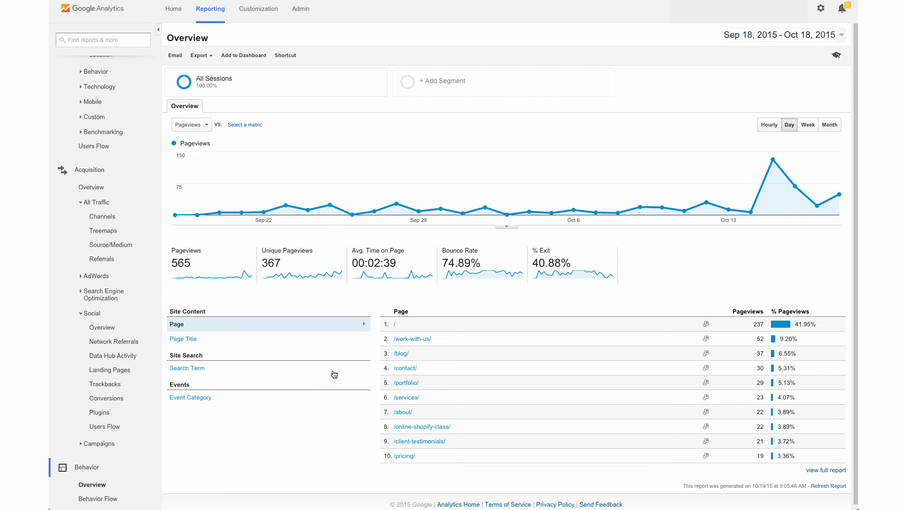
mouse_move(409, 305)
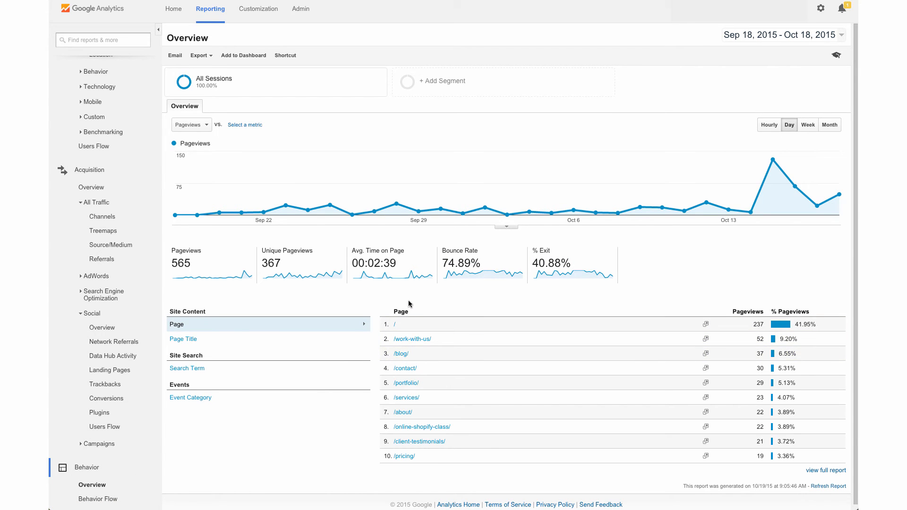
mouse_move(405, 300)
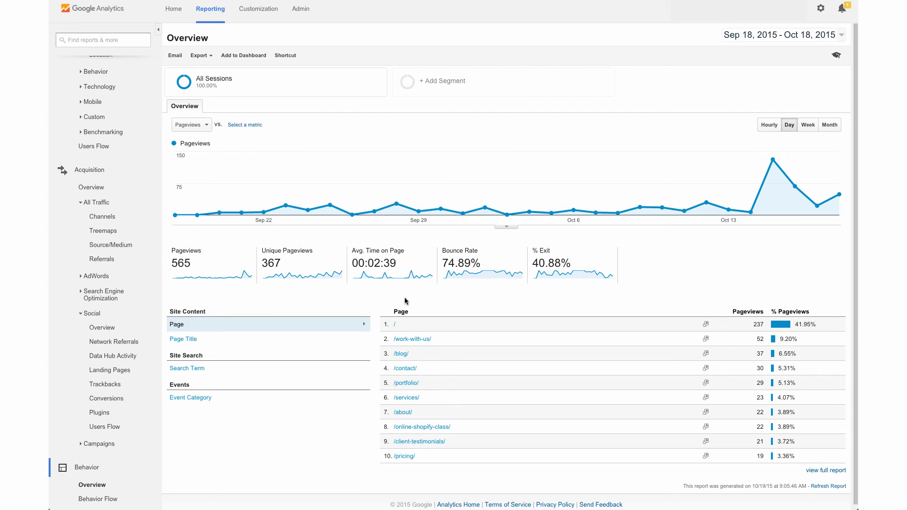
mouse_move(540, 308)
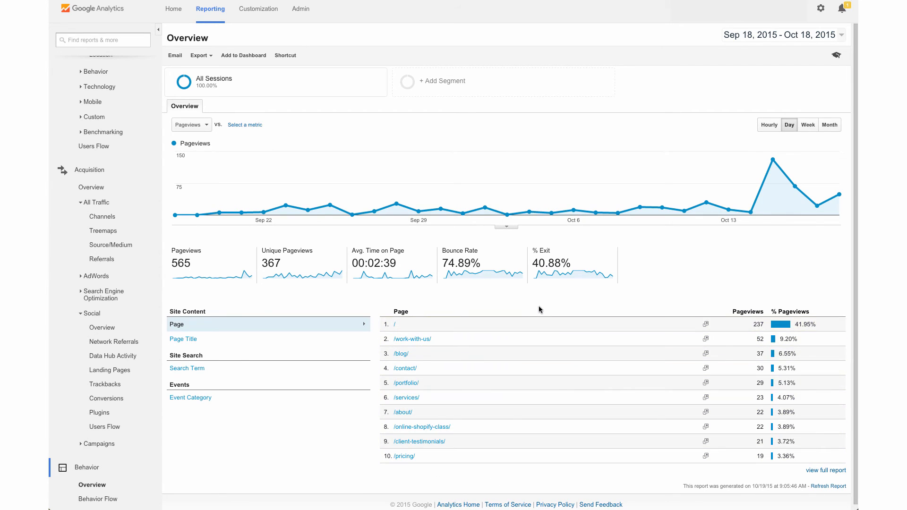
mouse_move(420, 324)
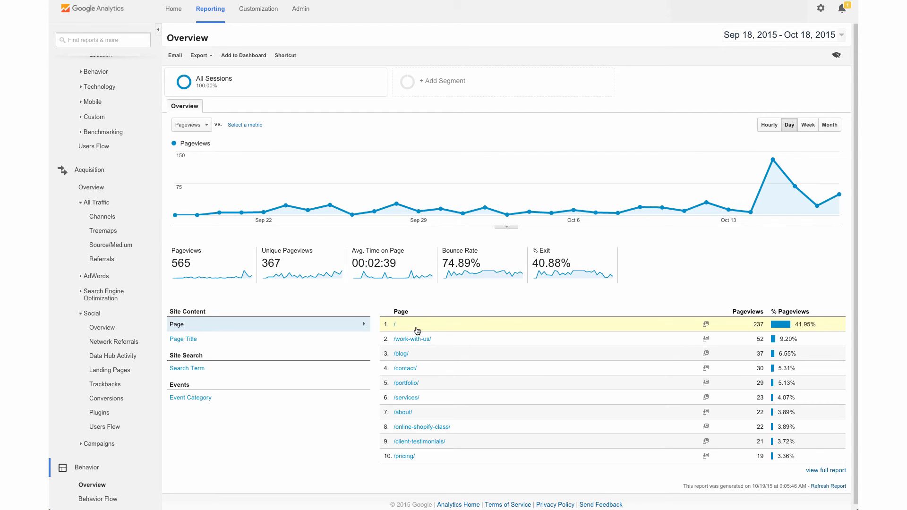
mouse_move(413, 339)
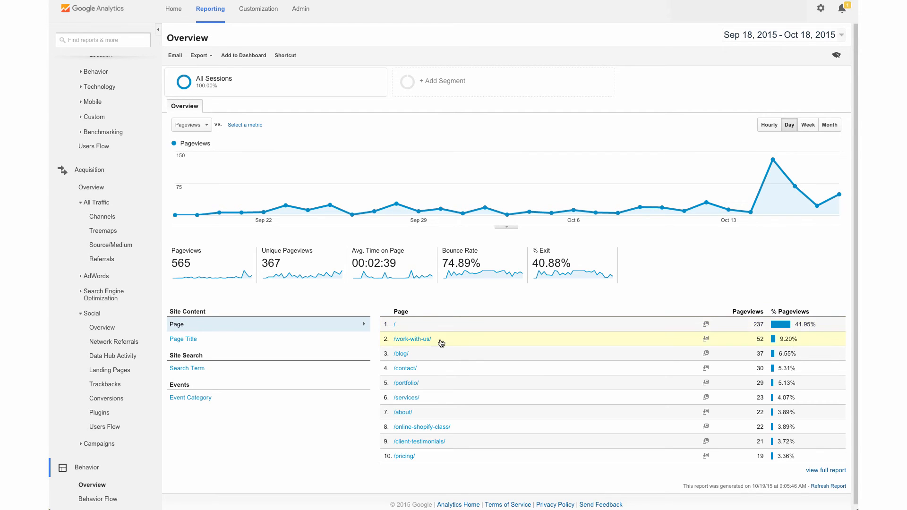
mouse_move(480, 388)
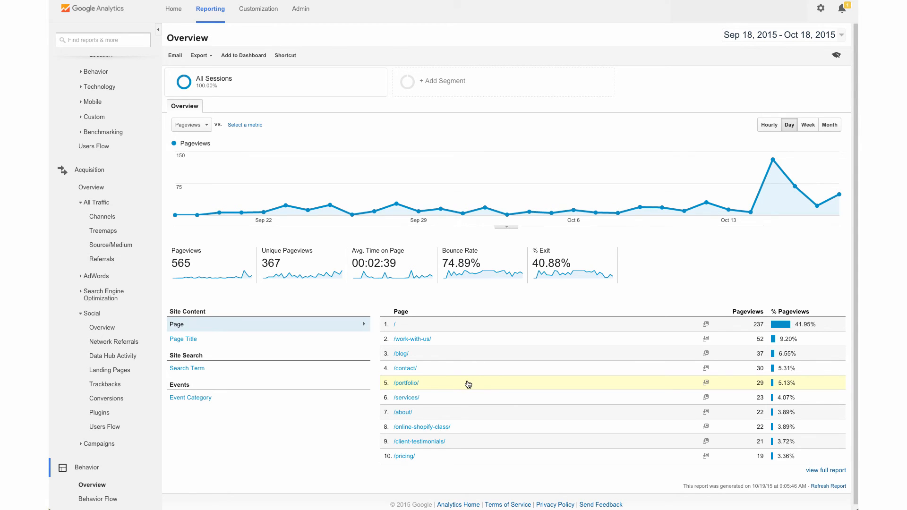
mouse_move(594, 367)
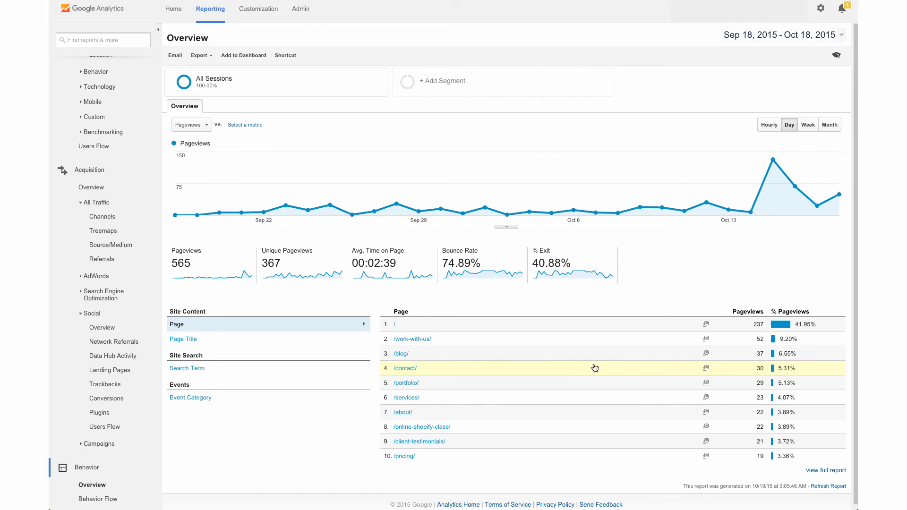
mouse_move(753, 354)
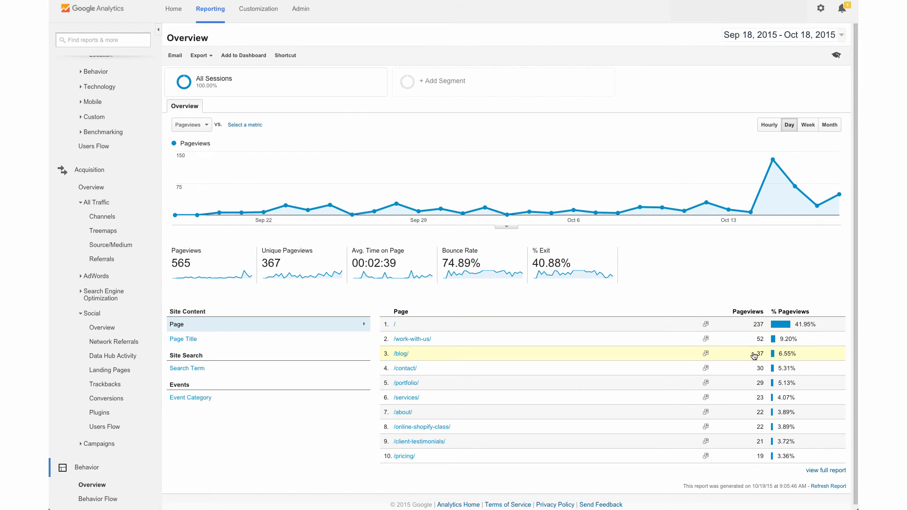
mouse_move(747, 398)
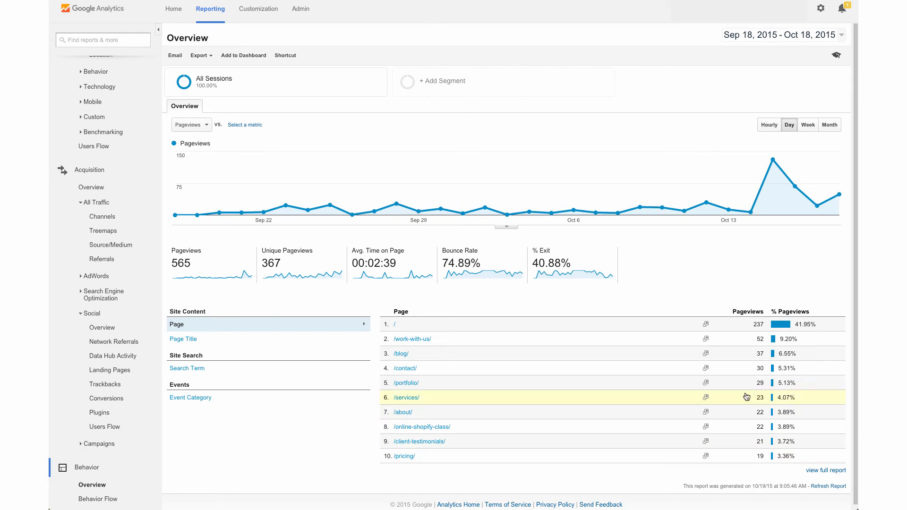
mouse_move(717, 353)
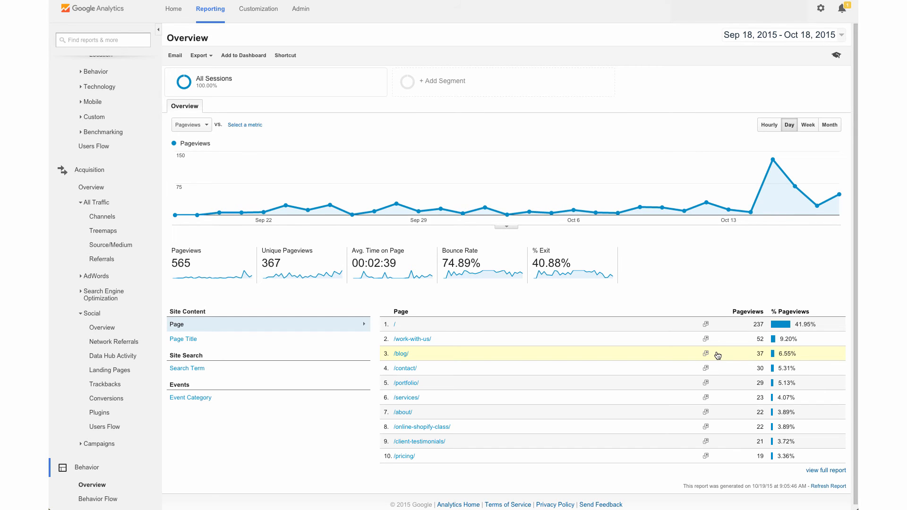
mouse_move(488, 341)
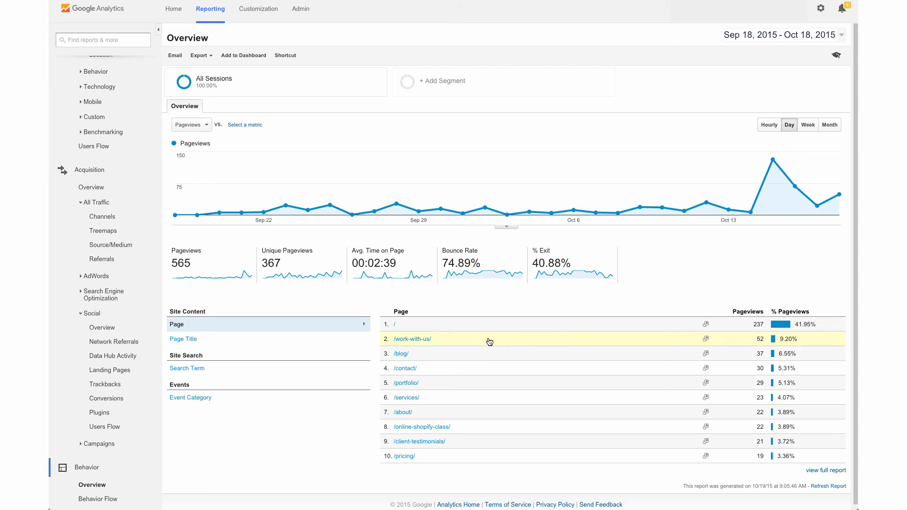
mouse_move(560, 342)
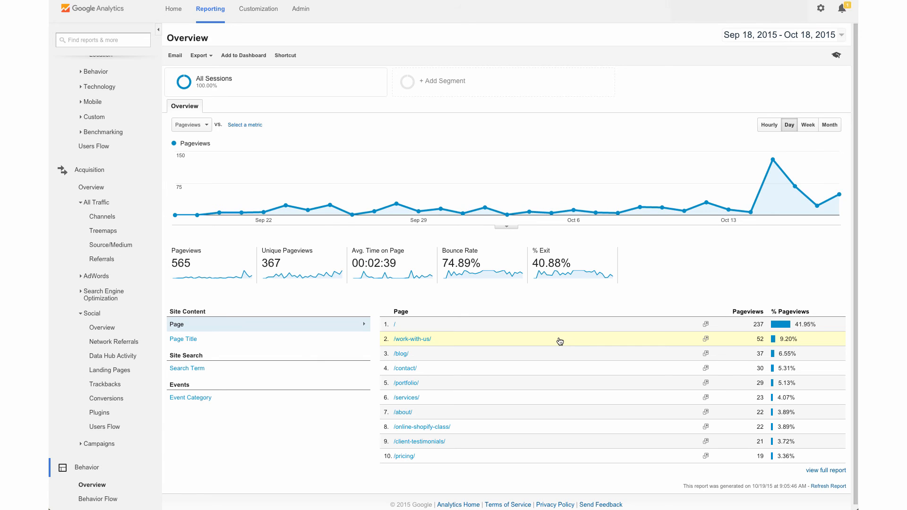
mouse_move(526, 341)
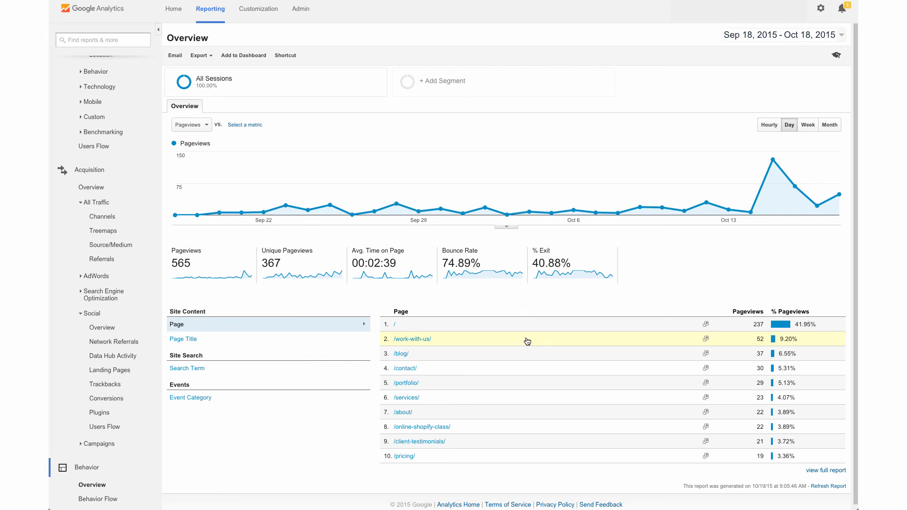
mouse_move(347, 445)
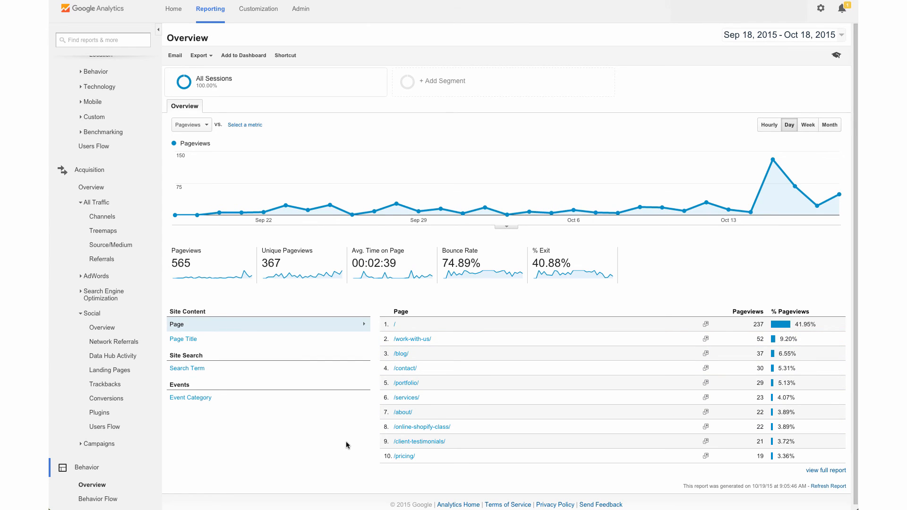
mouse_move(186, 466)
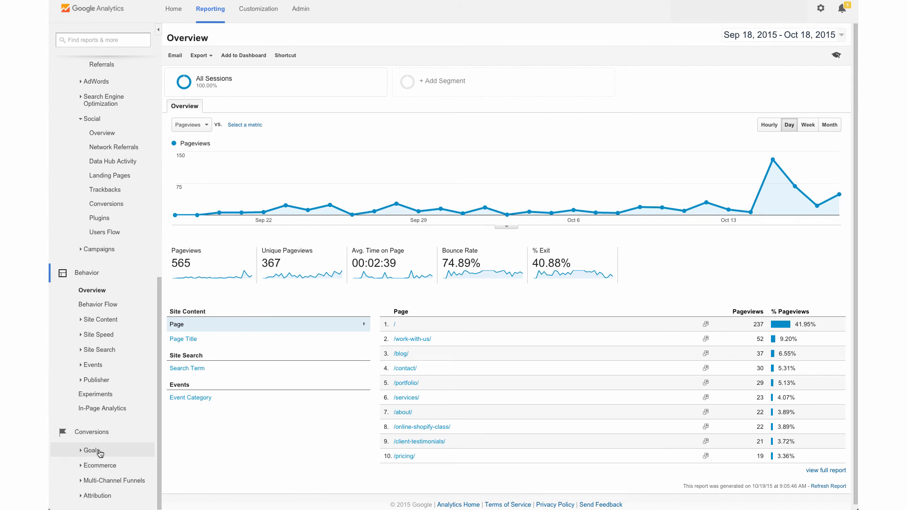
- Expand Conversions > Goals and show the Goals Overview report
left_click(91, 450)
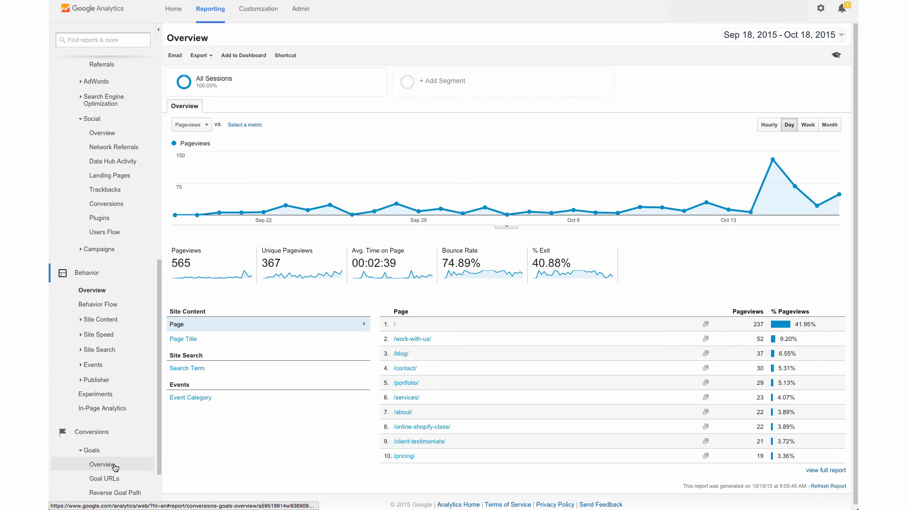
left_click(103, 465)
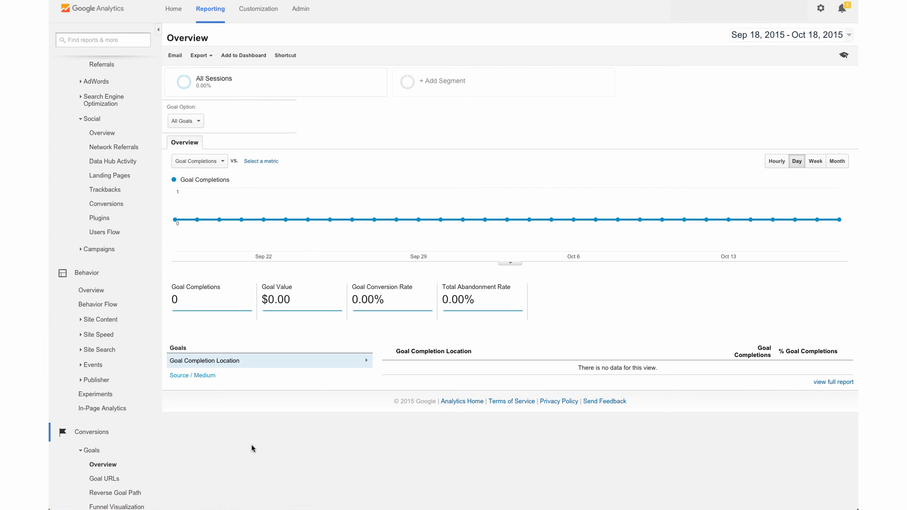
mouse_move(256, 450)
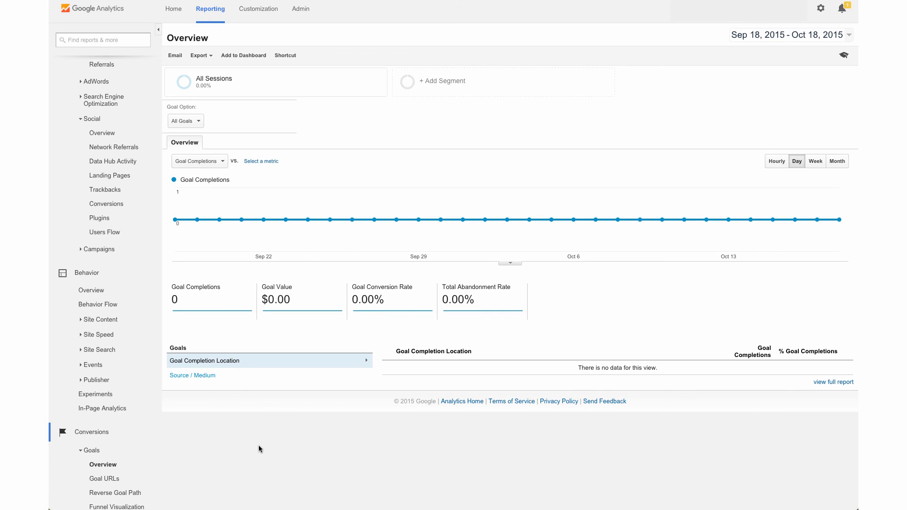
mouse_move(267, 445)
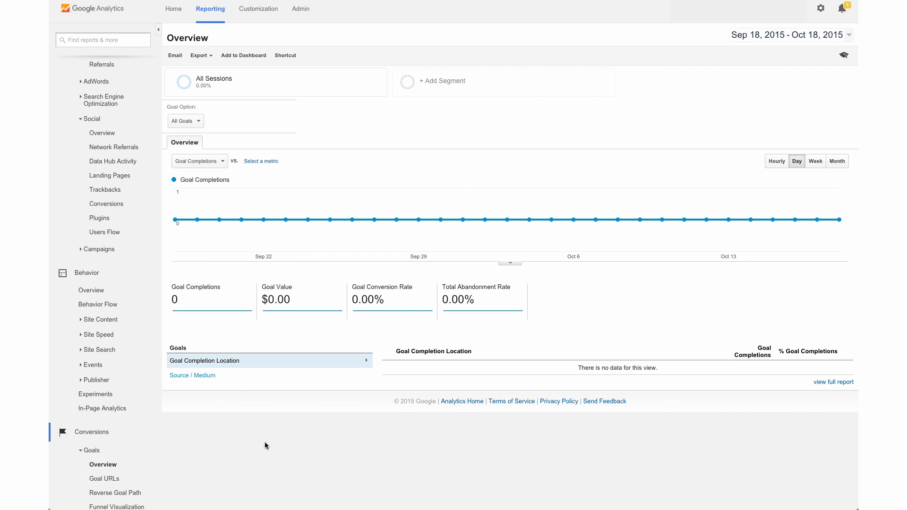
mouse_move(157, 330)
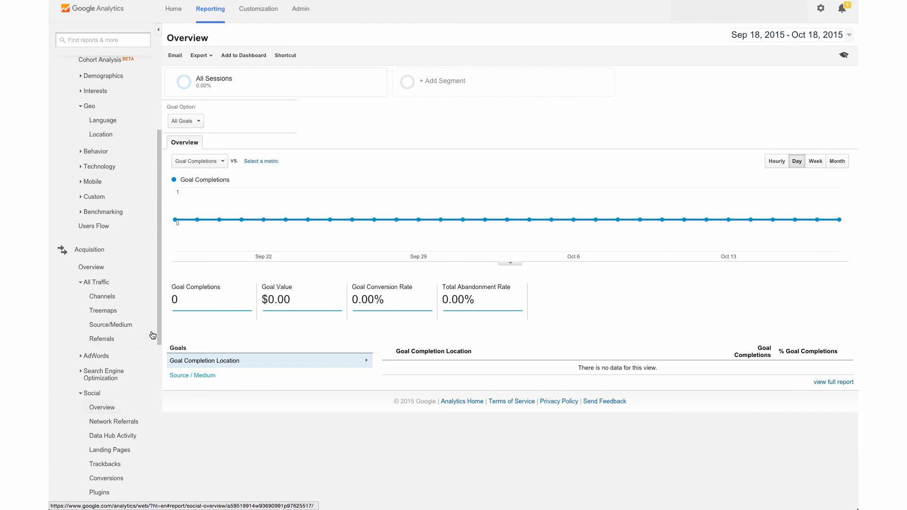
scroll("up", 3)
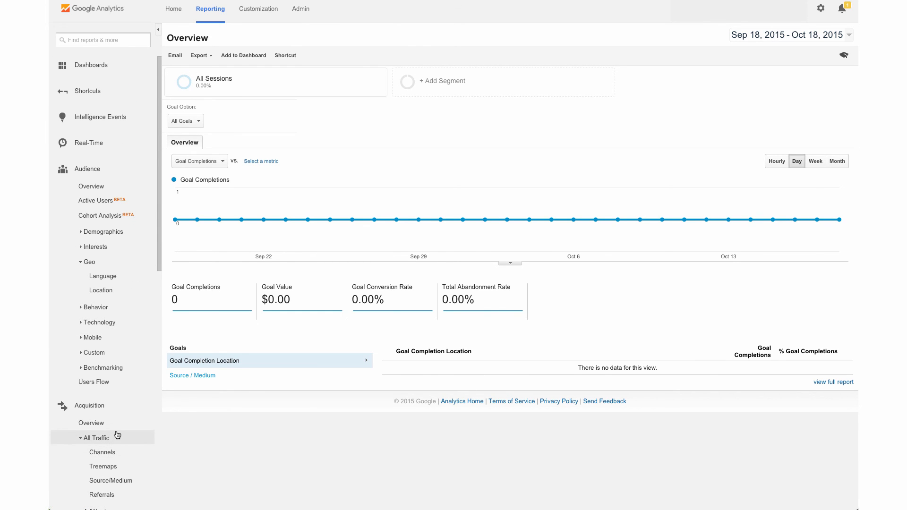
mouse_move(103, 143)
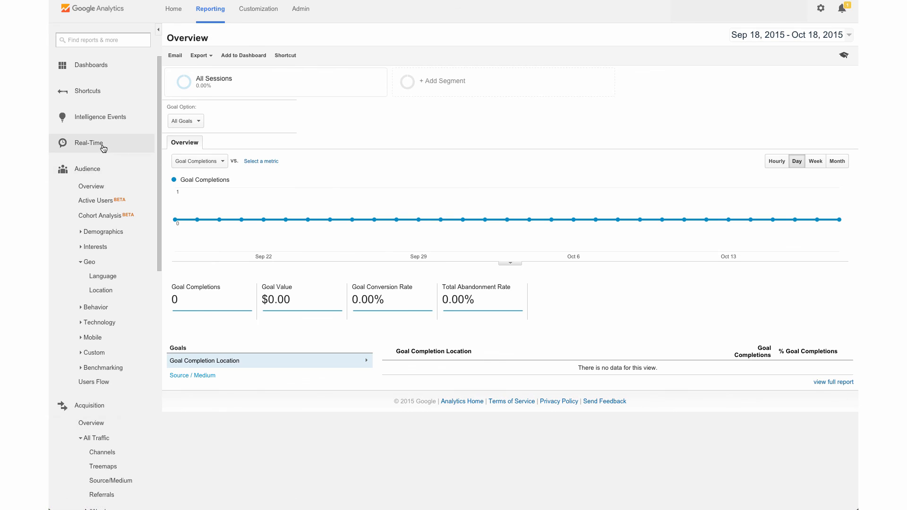
mouse_move(127, 148)
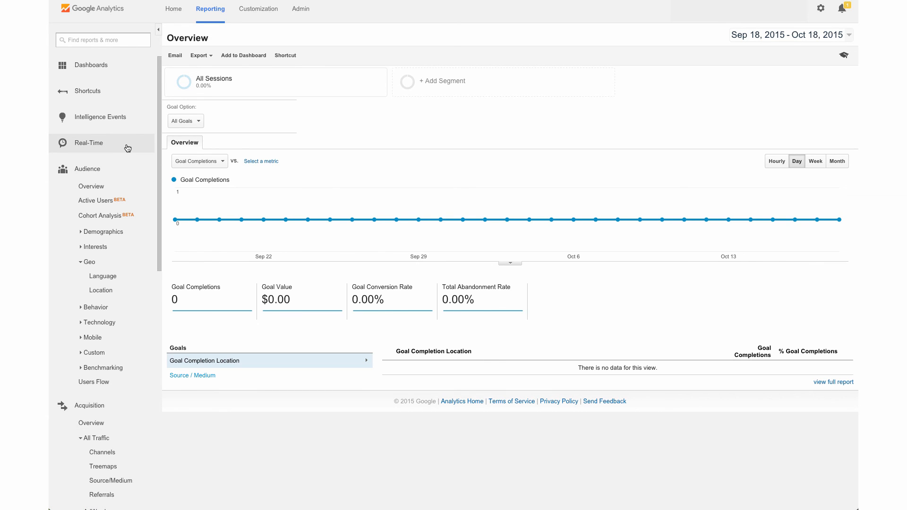
mouse_move(383, 187)
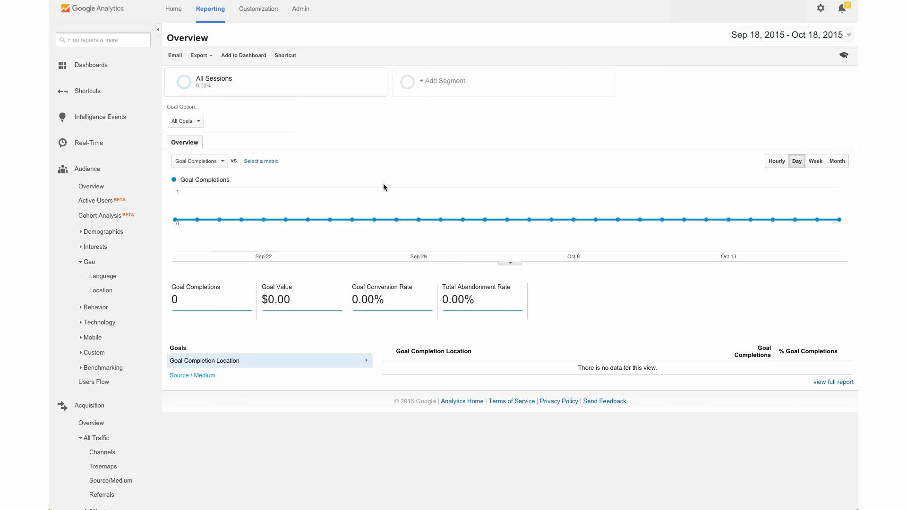
mouse_move(376, 189)
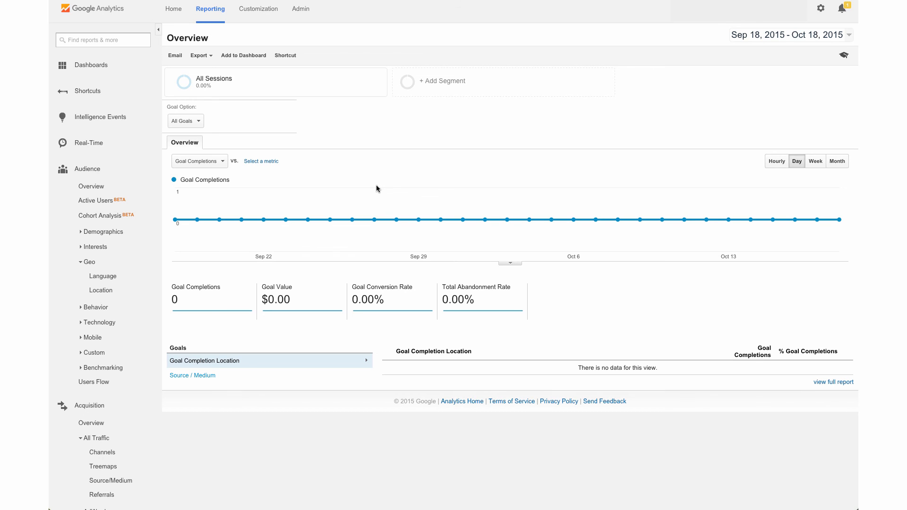